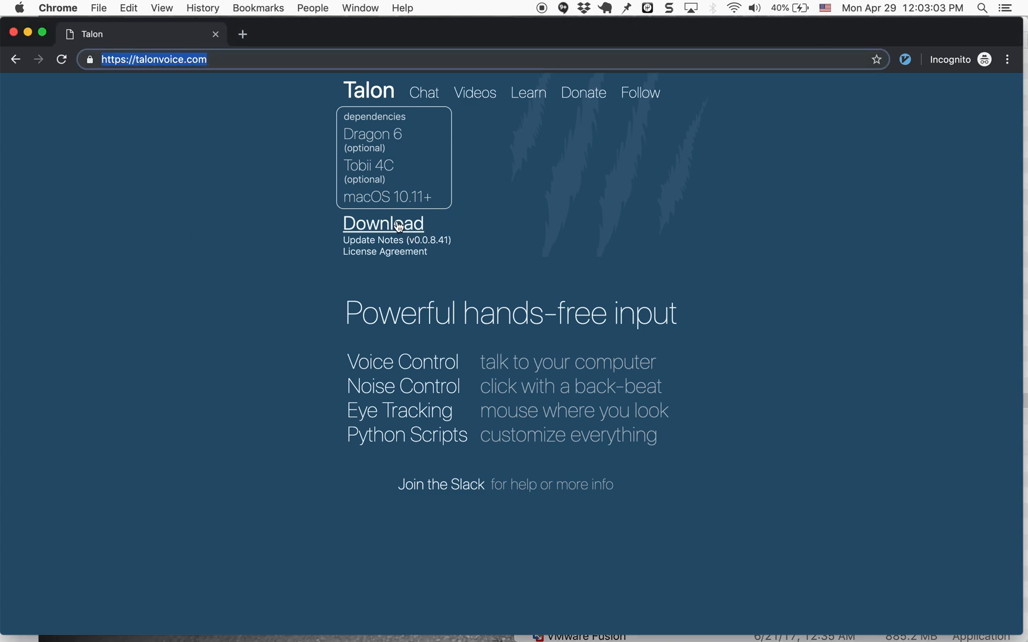
- Download Talon from talonvoice.com and agree to the disk image's license
{"action": "left_click", "coordinate": [383, 223]}
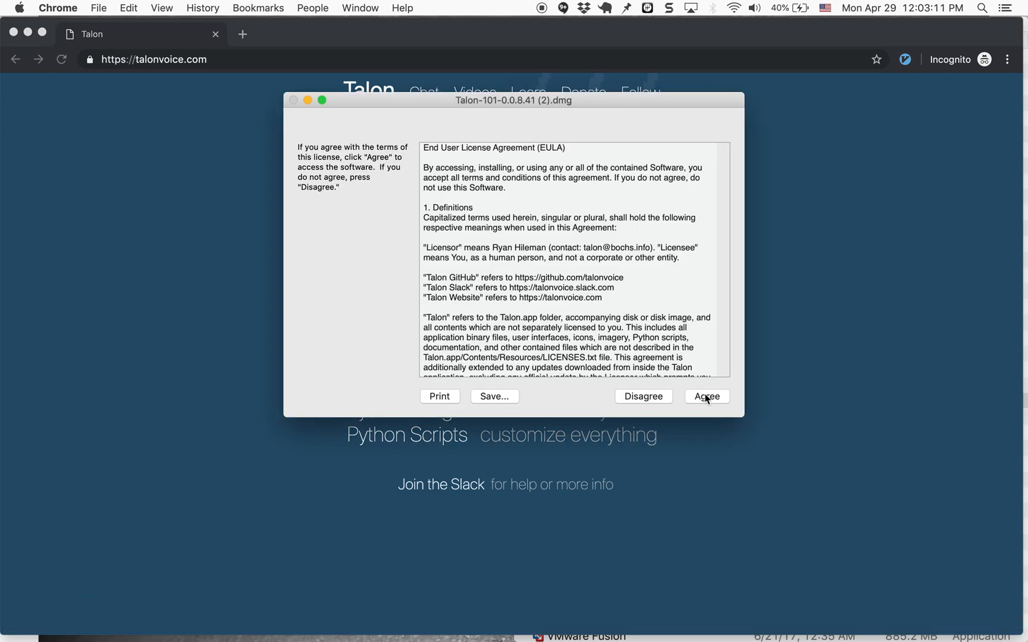
{"action": "left_click", "coordinate": [707, 396]}
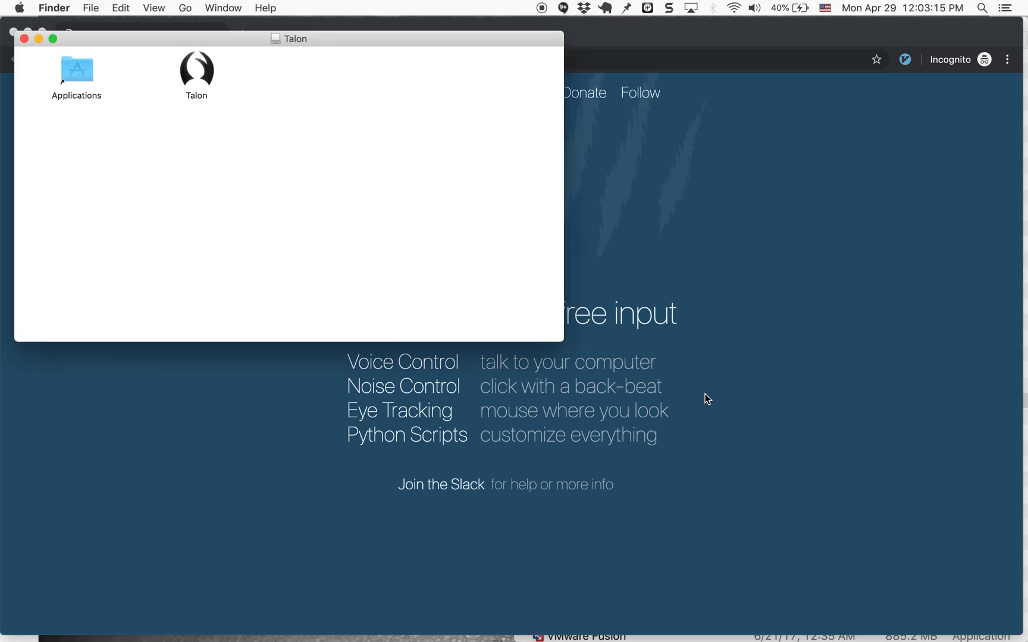
- Copy Talon into the Applications folder and locate it there
{"action": "left_click_drag", "start_coordinate": [196, 68], "coordinate": [79, 76]}
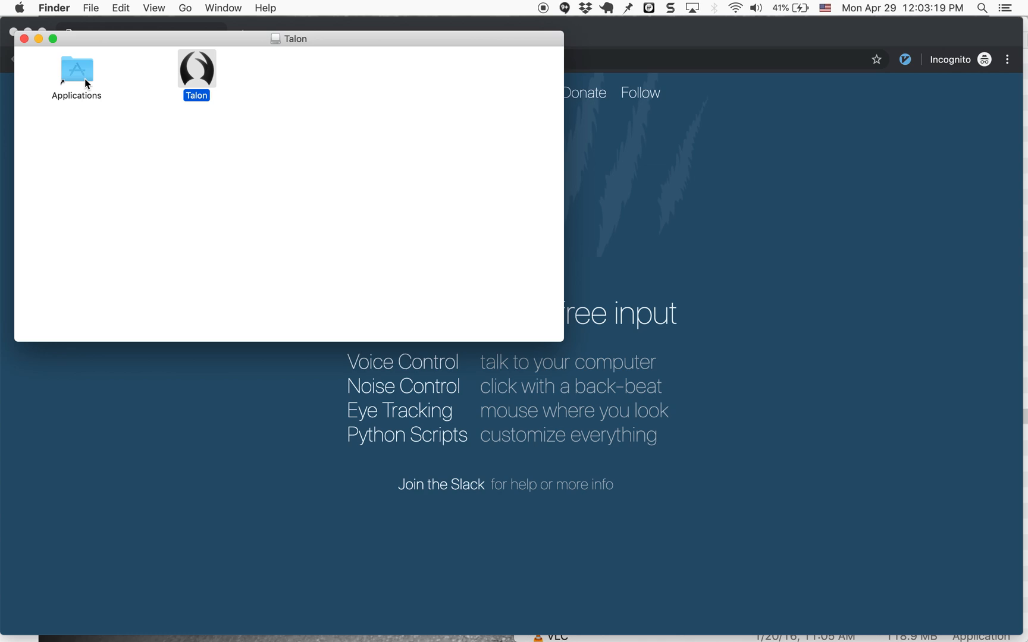
{"action": "double_click", "coordinate": [76, 69]}
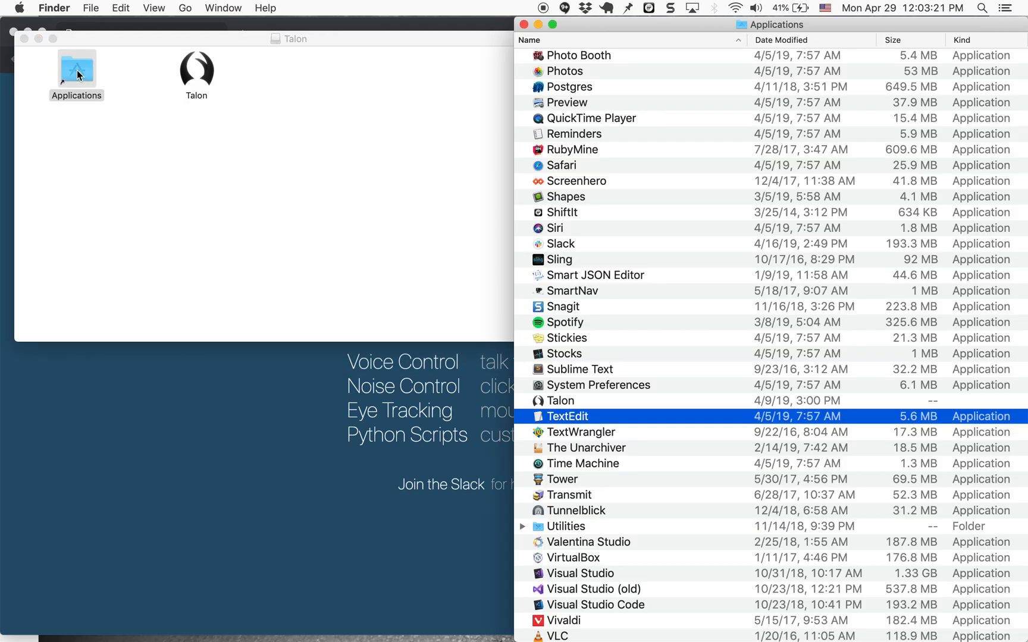
{"action": "left_click", "coordinate": [558, 401]}
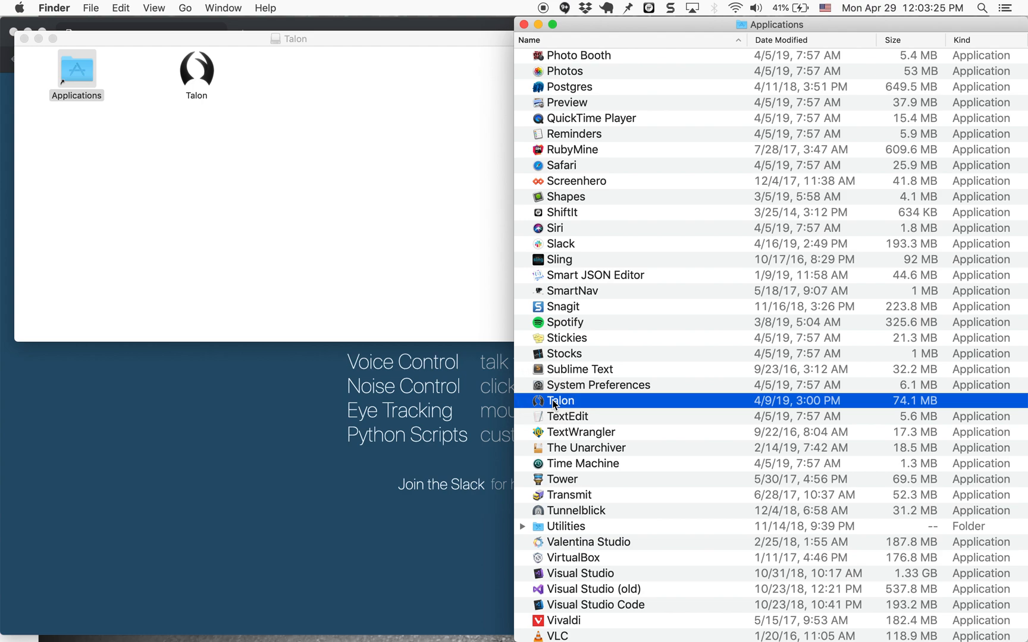
- Launch Talon, confirm opening the downloaded app, and close the disk image window
{"action": "double_click", "coordinate": [561, 400]}
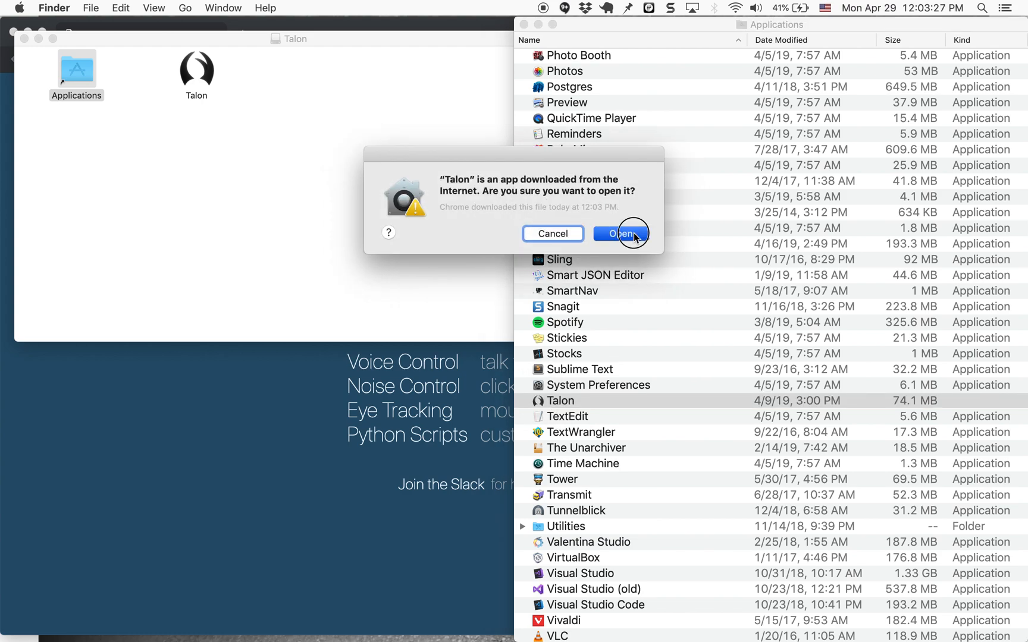
{"action": "left_click", "coordinate": [621, 234]}
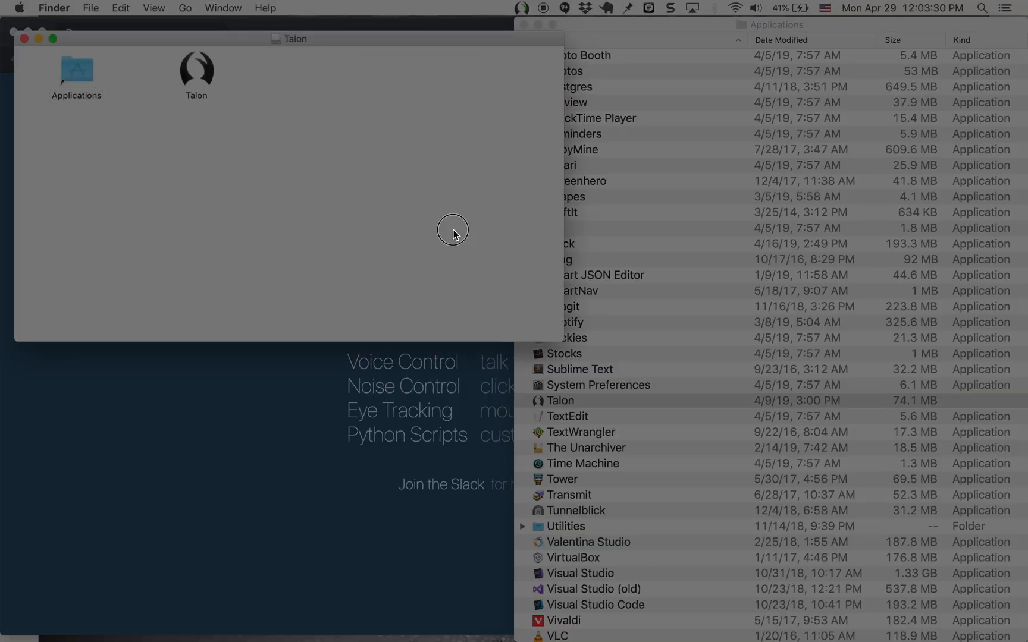
{"action": "mouse_move", "coordinate": [39, 40]}
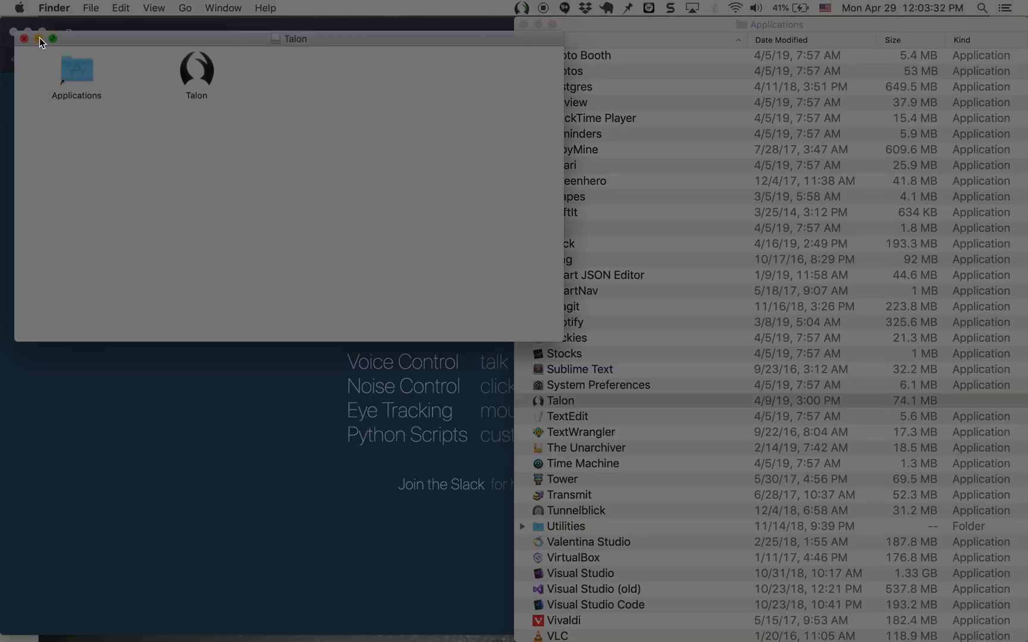
{"action": "left_click", "coordinate": [540, 8]}
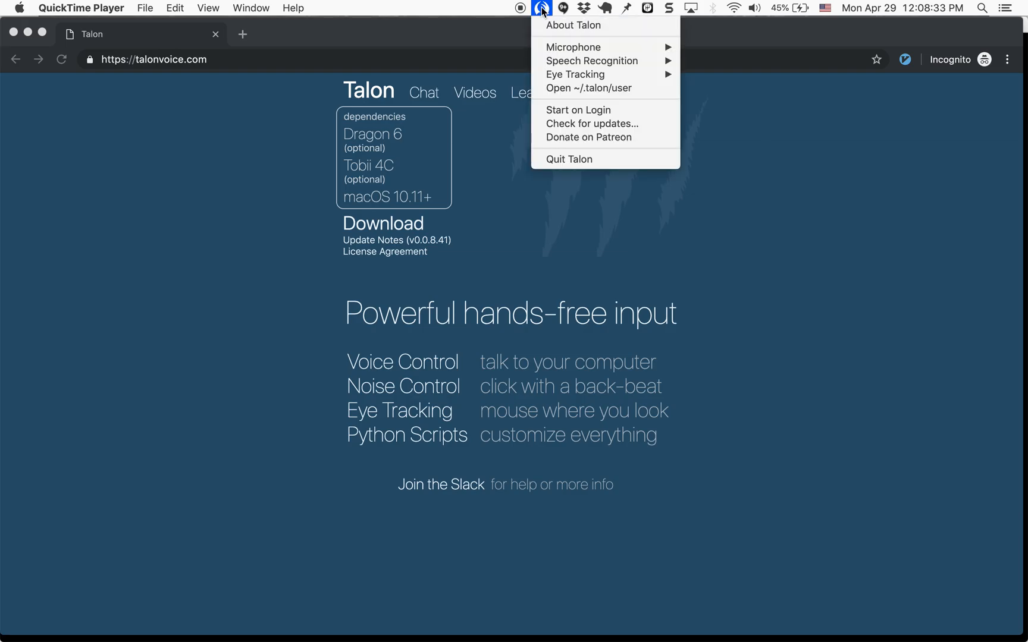
{"action": "mouse_move", "coordinate": [586, 54]}
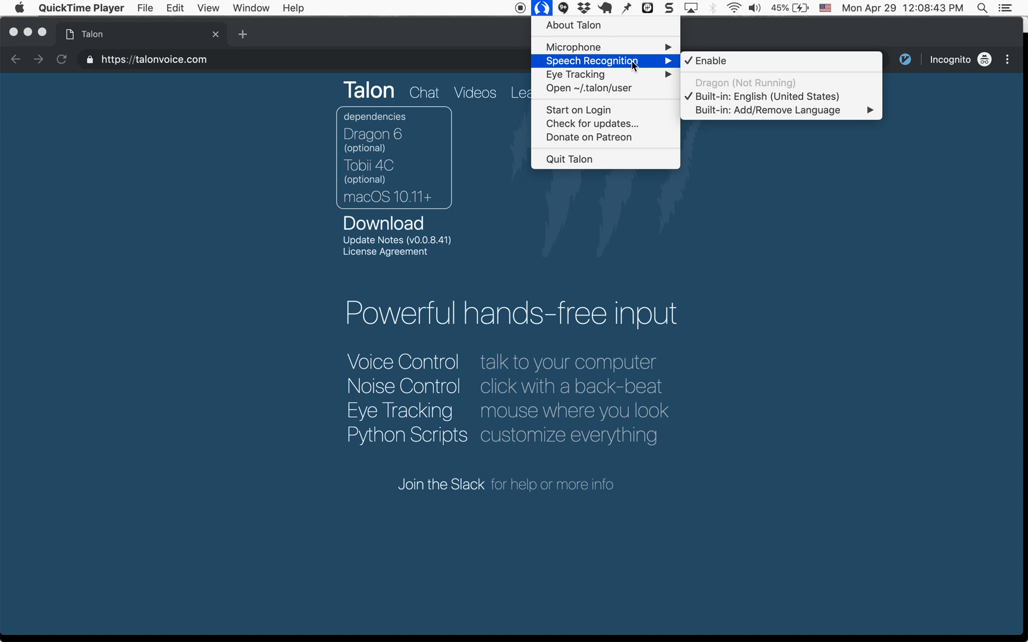
{"action": "mouse_move", "coordinate": [830, 113]}
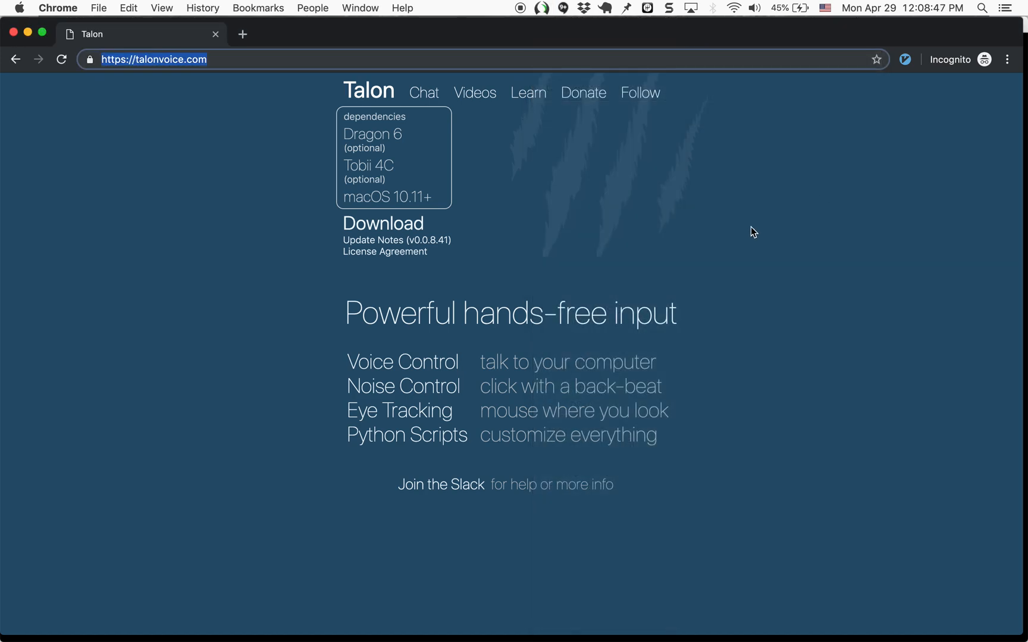
{"action": "mouse_move", "coordinate": [543, 37]}
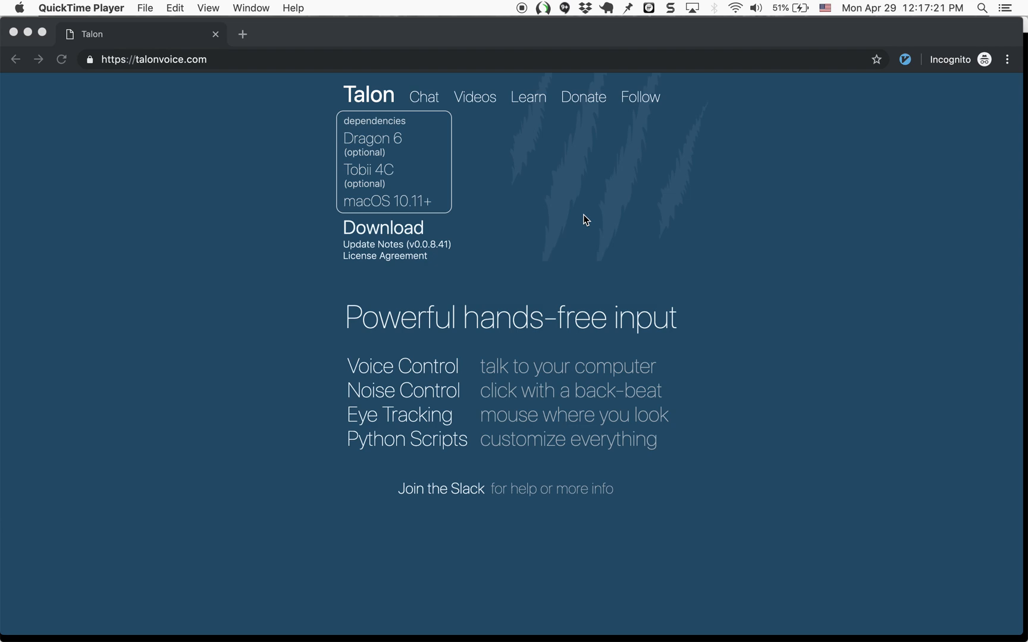
{"action": "mouse_move", "coordinate": [534, 104]}
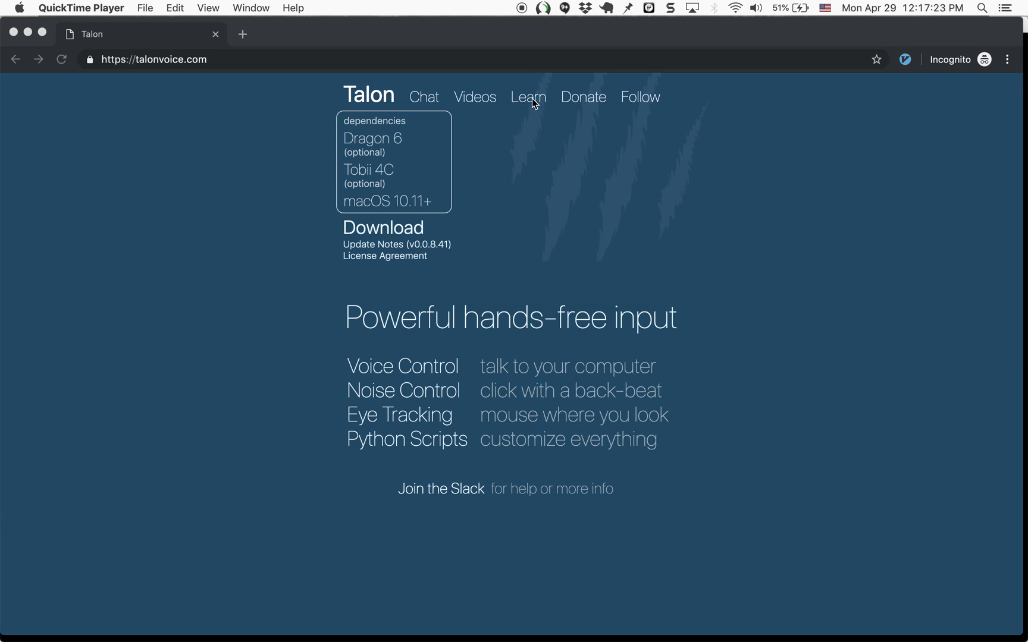
- Reach the raw basic_keys.py source in Talon's official examples repository from the docs
{"action": "left_click", "coordinate": [528, 98]}
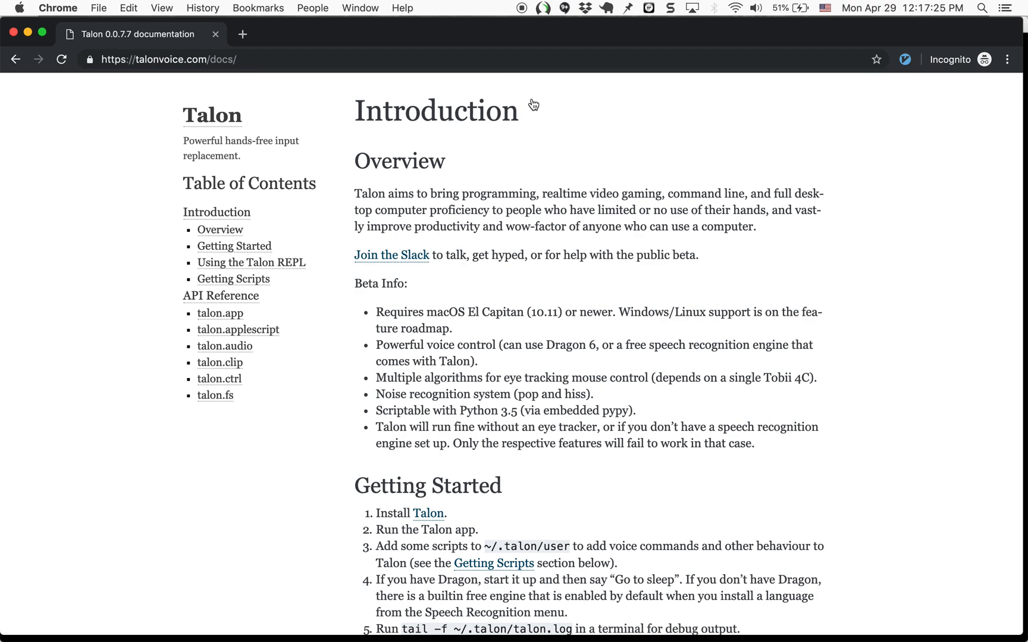
{"action": "scroll", "scroll_direction": "down", "scroll_amount": 3}
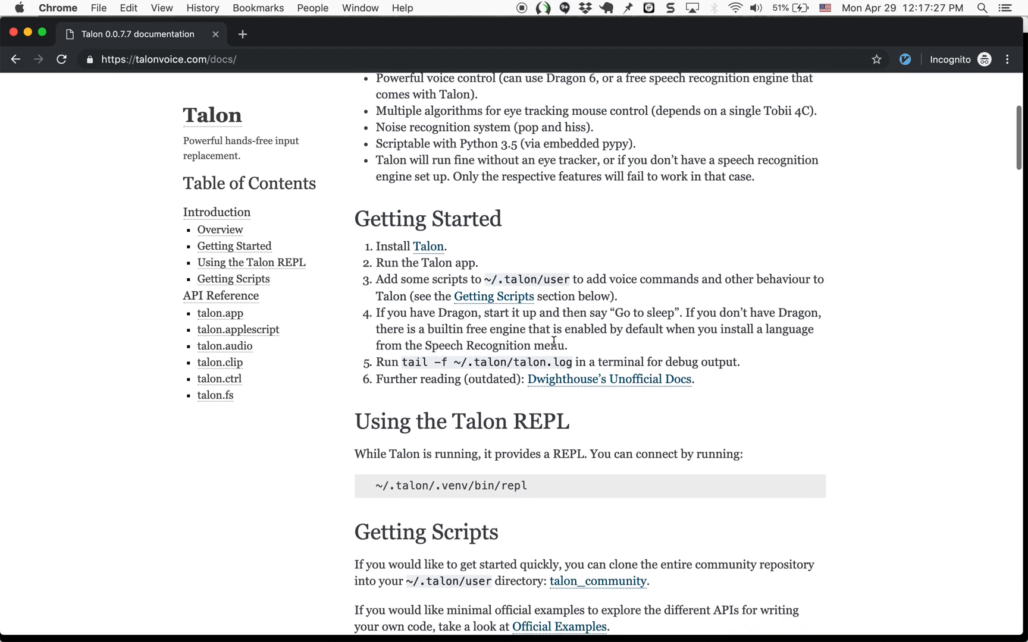
{"action": "scroll", "scroll_direction": "down", "scroll_amount": 3}
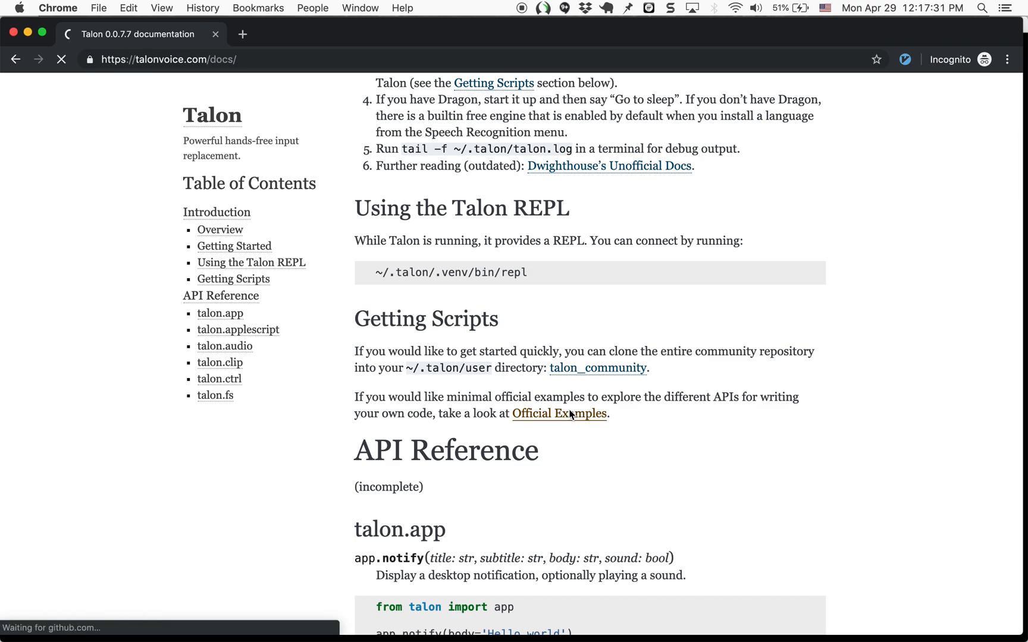
{"action": "left_click", "coordinate": [559, 414]}
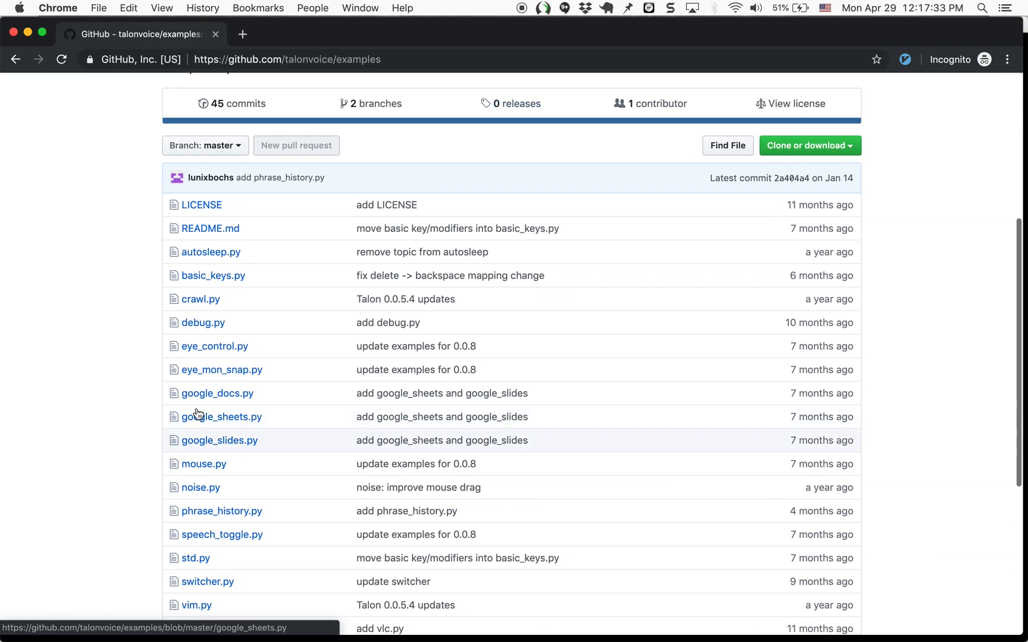
{"action": "left_click", "coordinate": [213, 276]}
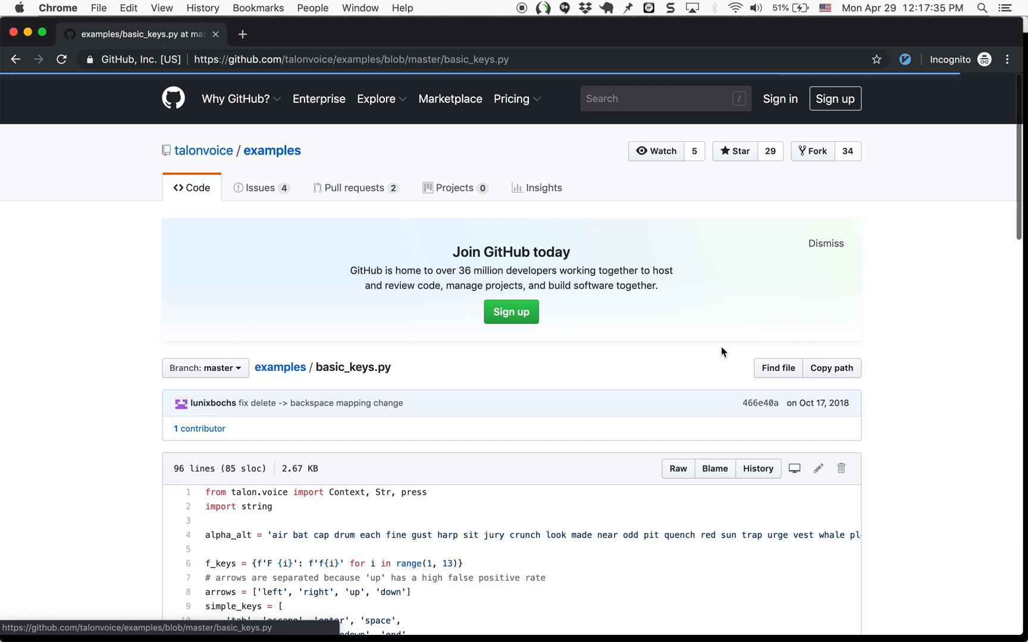
{"action": "left_click", "coordinate": [678, 468]}
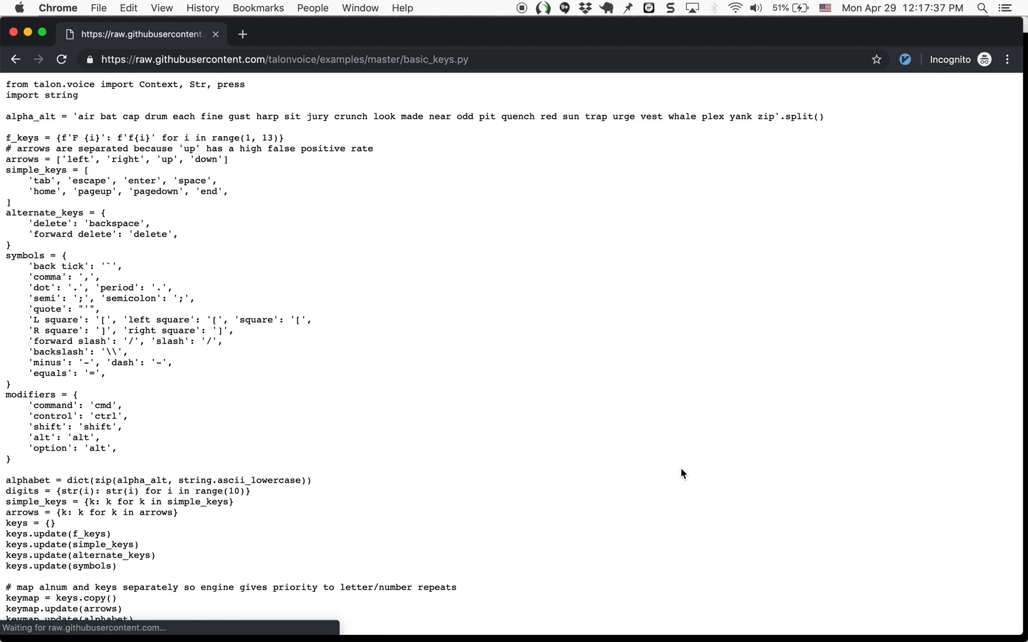
- Save basic_keys.py into the talon-demo folder under the home folder
{"action": "key", "text": "cmd+s"}
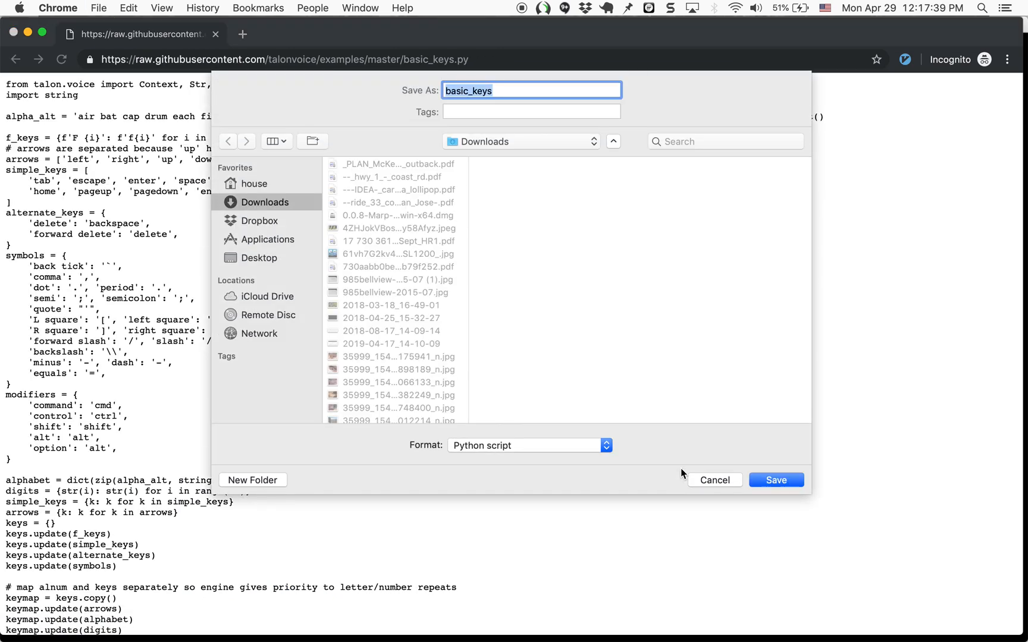
{"action": "left_click", "coordinate": [254, 183]}
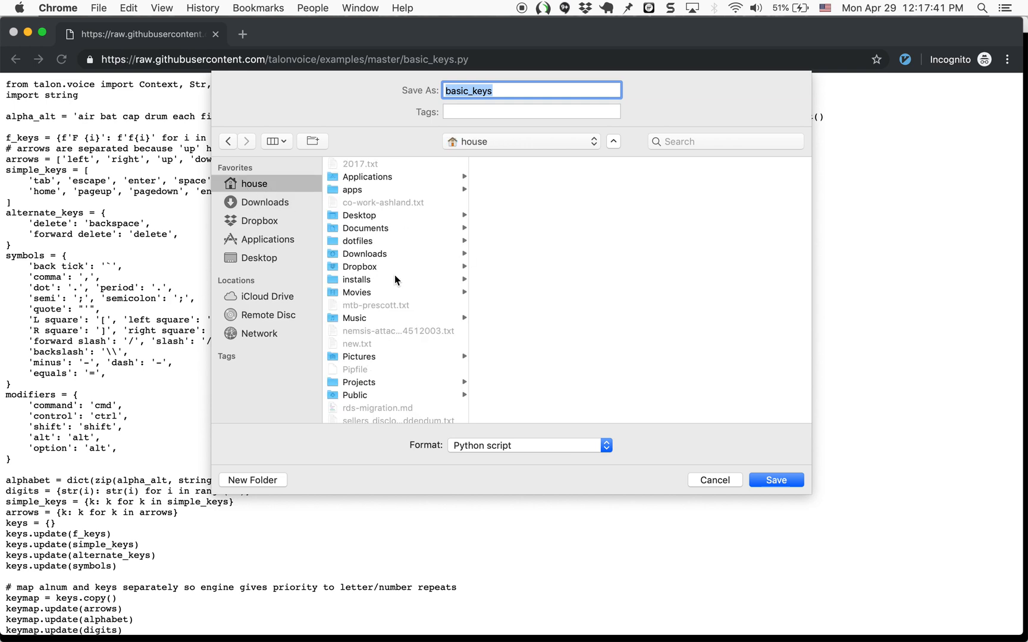
{"action": "scroll", "scroll_direction": "down", "scroll_amount": 3}
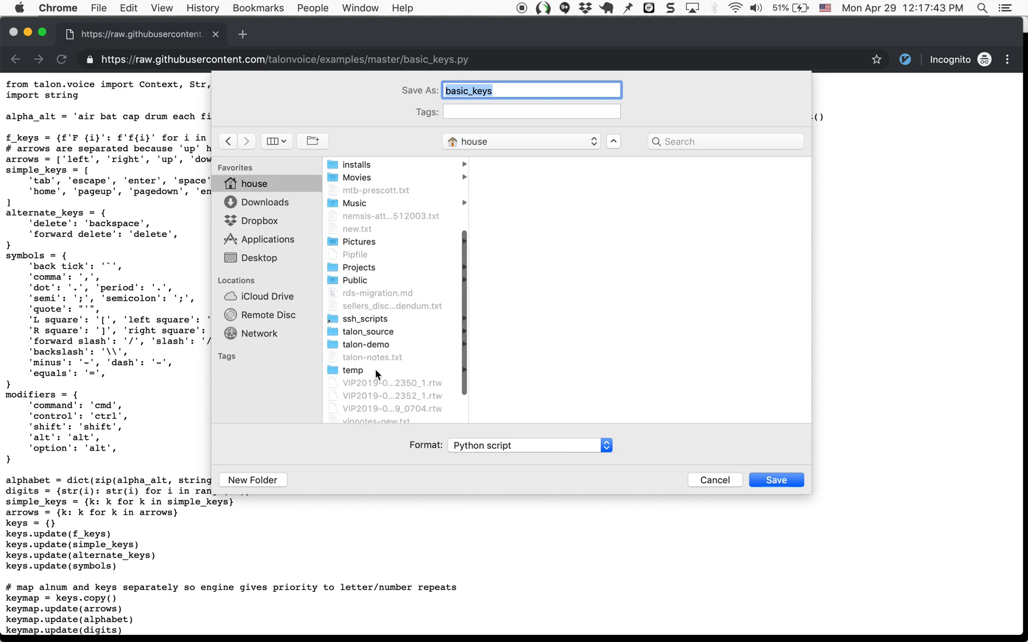
{"action": "left_click", "coordinate": [365, 345]}
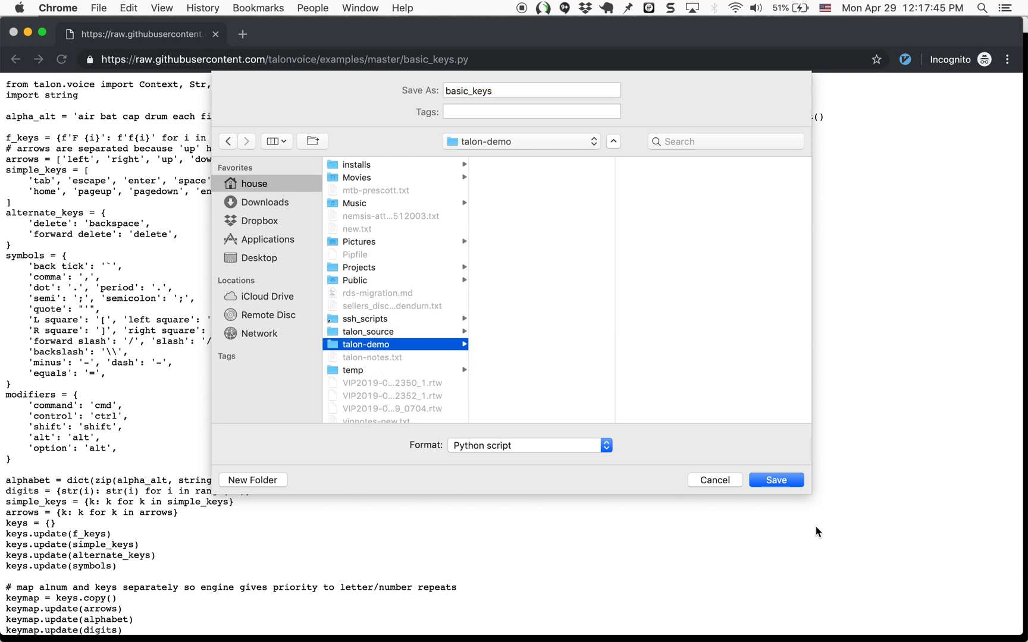
{"action": "left_click", "coordinate": [776, 481]}
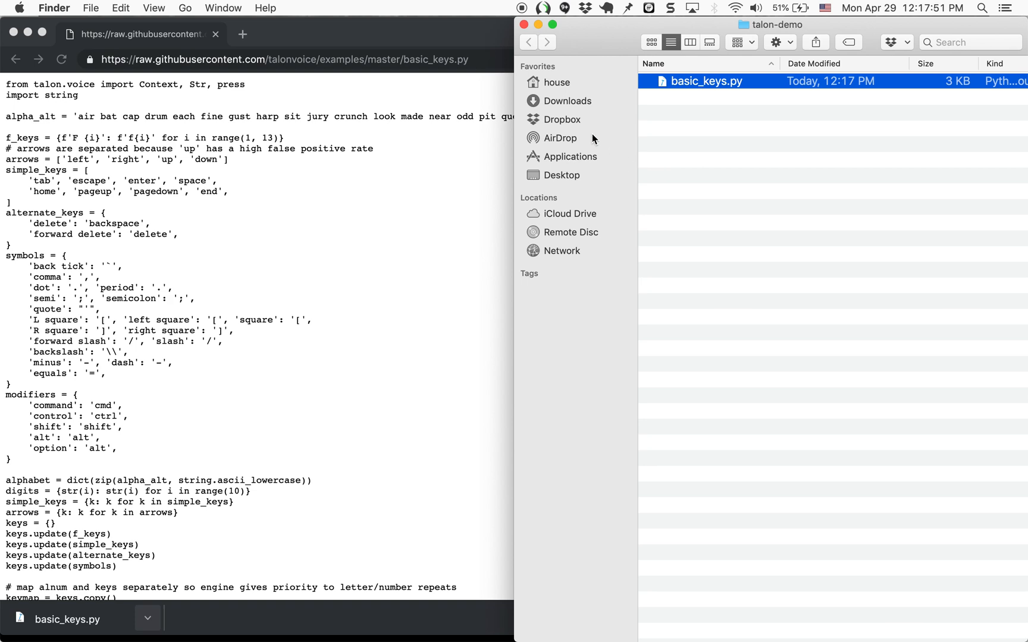
- Show Talon's ~/.talon/user folder from its menu and bring up actions for basic_keys.py
{"action": "left_click", "coordinate": [547, 7]}
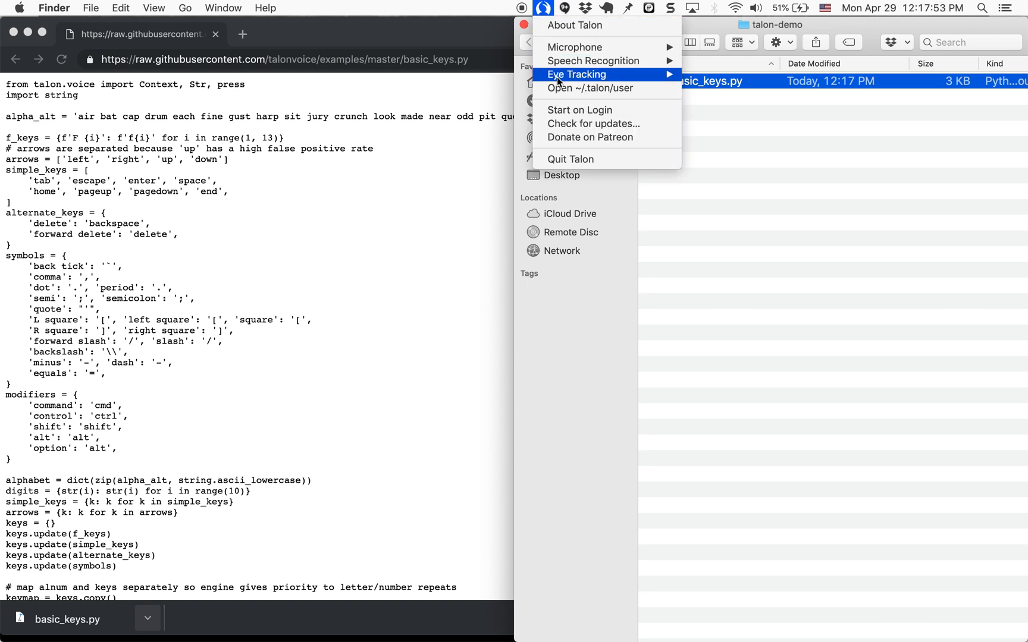
{"action": "mouse_move", "coordinate": [618, 93]}
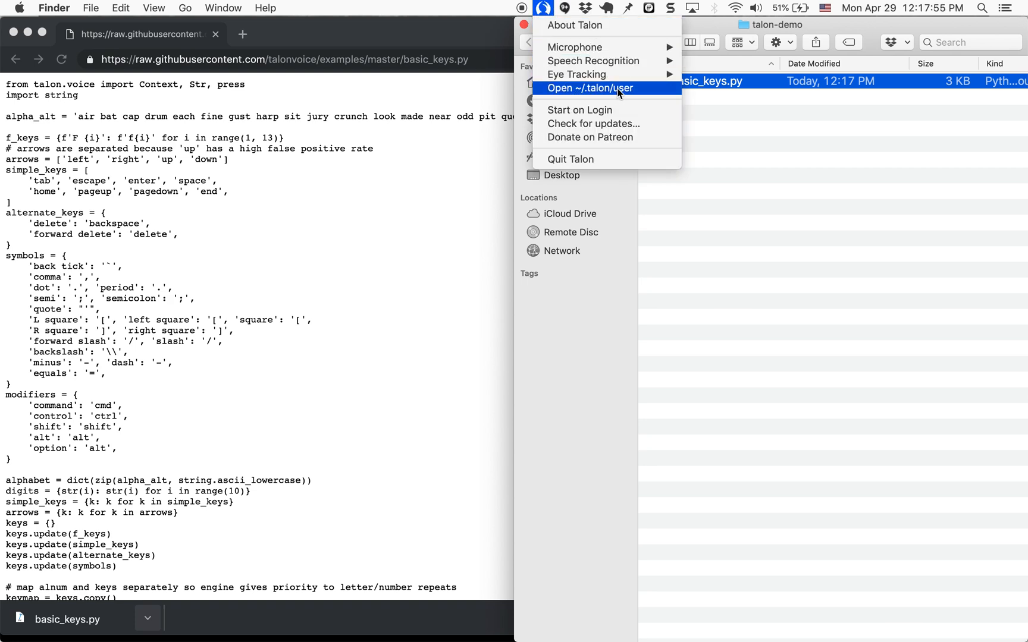
{"action": "left_click", "coordinate": [588, 88]}
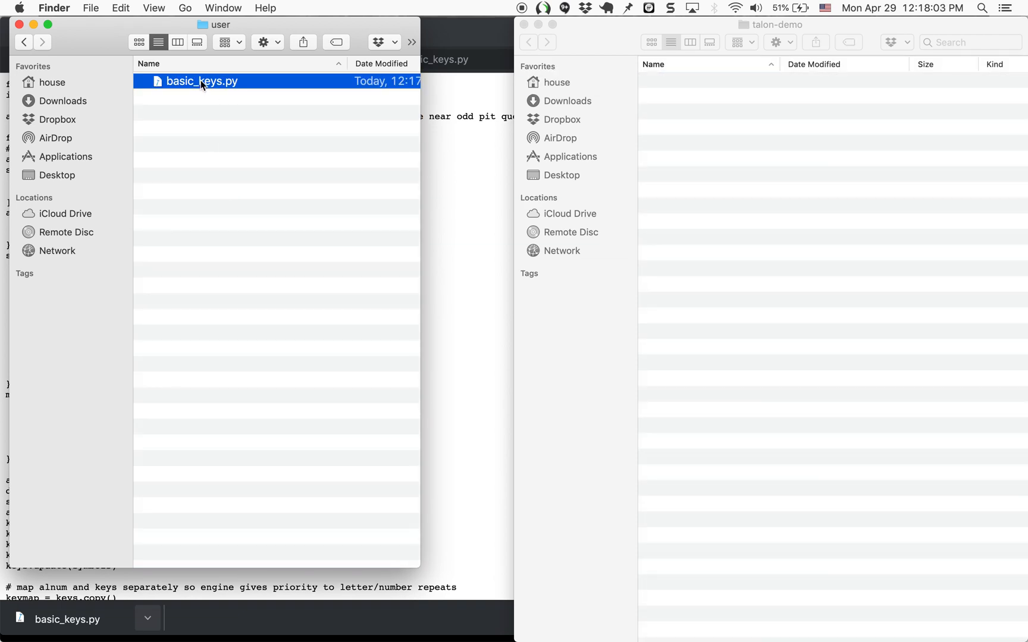
{"action": "right_click", "coordinate": [202, 85]}
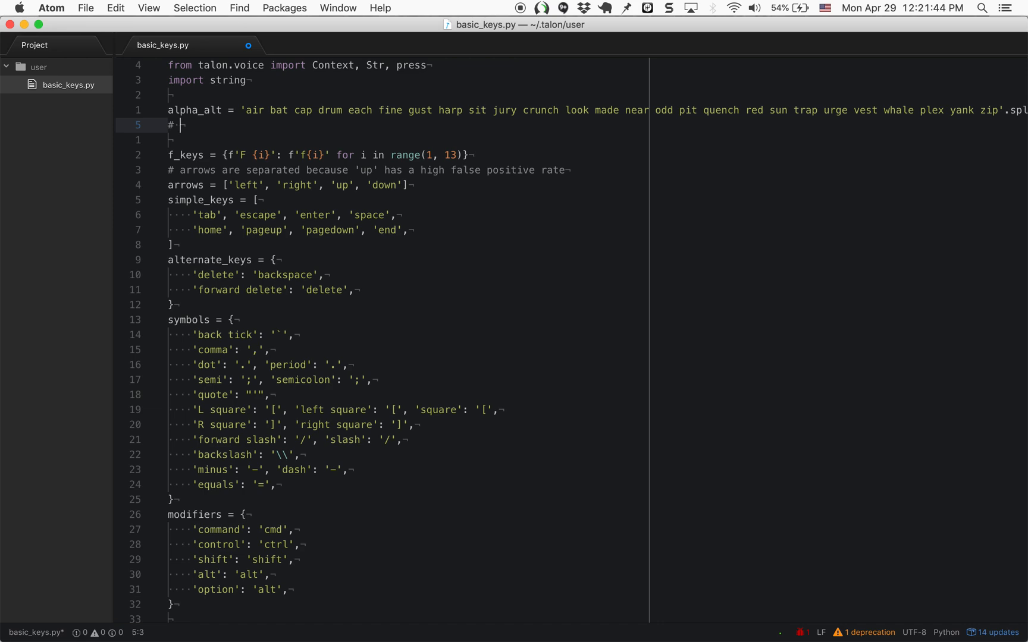
- Dictate an alphabet comment 'abcdefghijklmnopqrstuv' into basic_keys.py, then bring up the app switcher
{"action": "type", "text": "abcdef"}
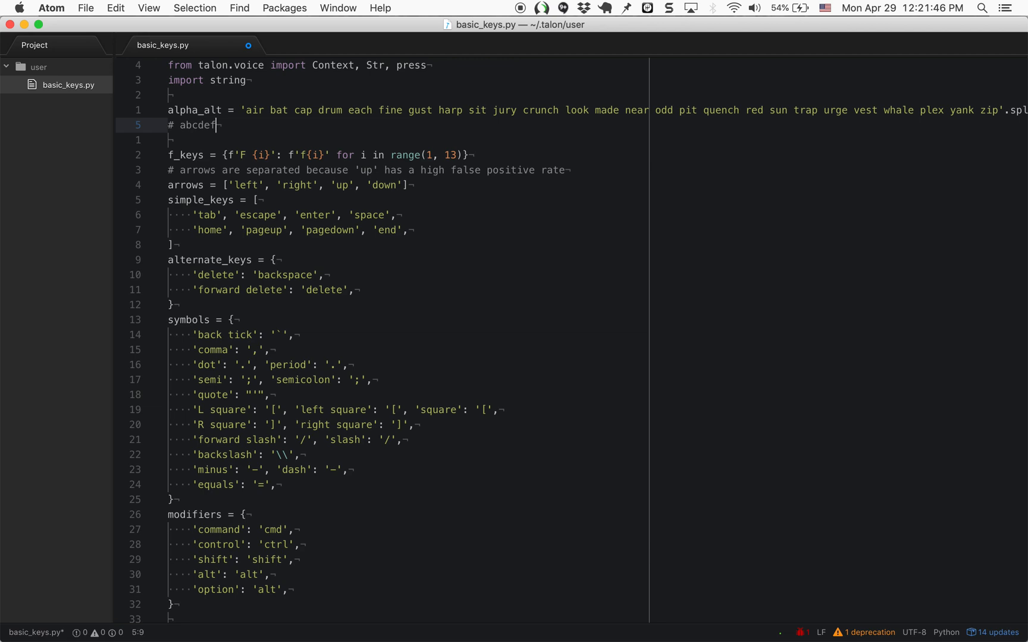
{"action": "type", "text": "ghi"}
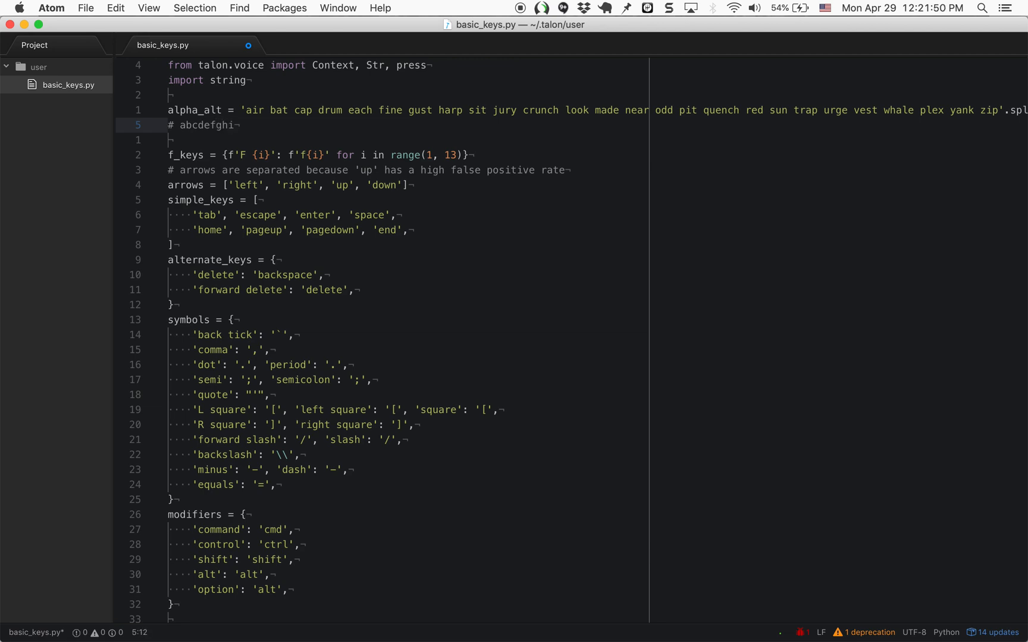
{"action": "type", "text": "jklmn"}
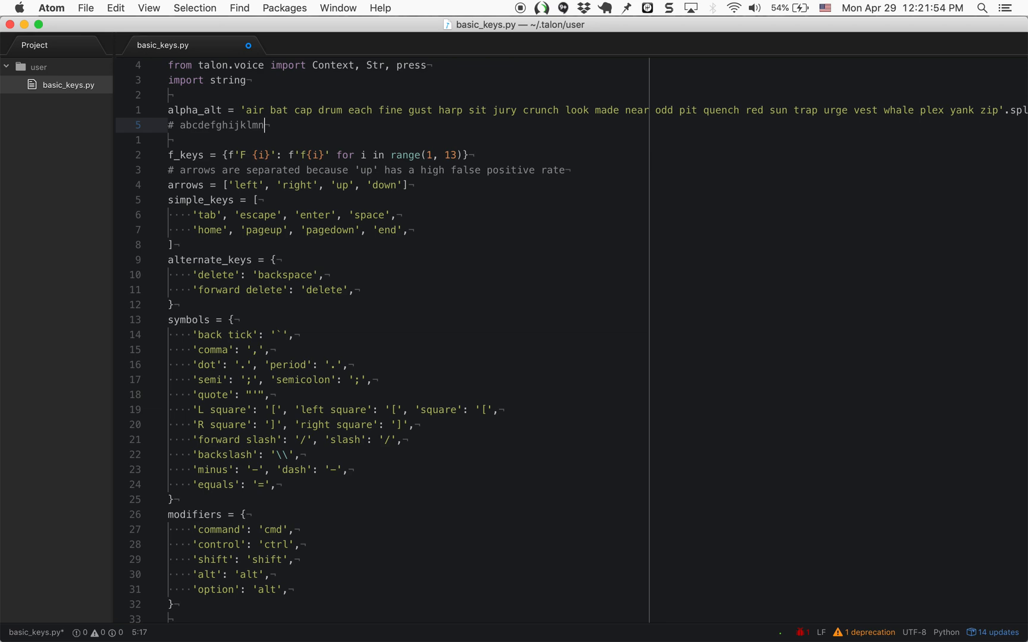
{"action": "type", "text": "opqrstuvwxyz"}
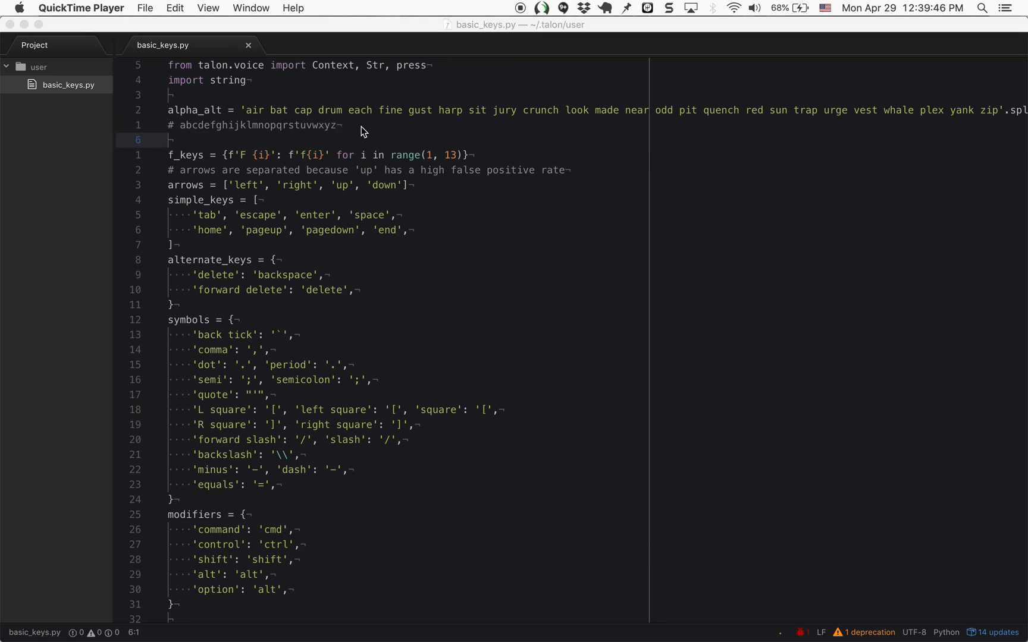
{"action": "mouse_move", "coordinate": [356, 284]}
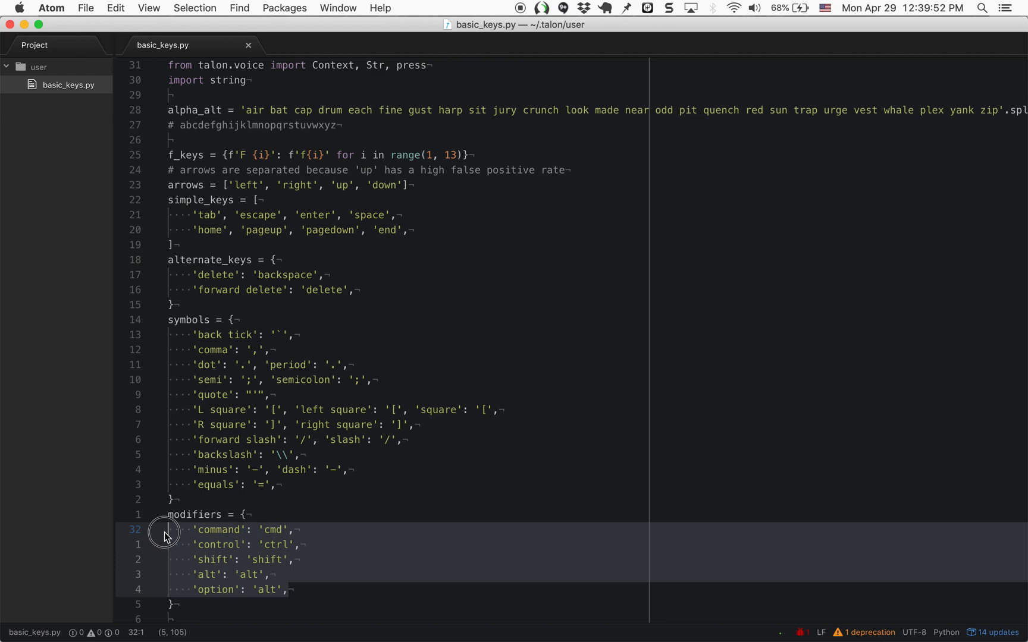
{"action": "mouse_move", "coordinate": [224, 515]}
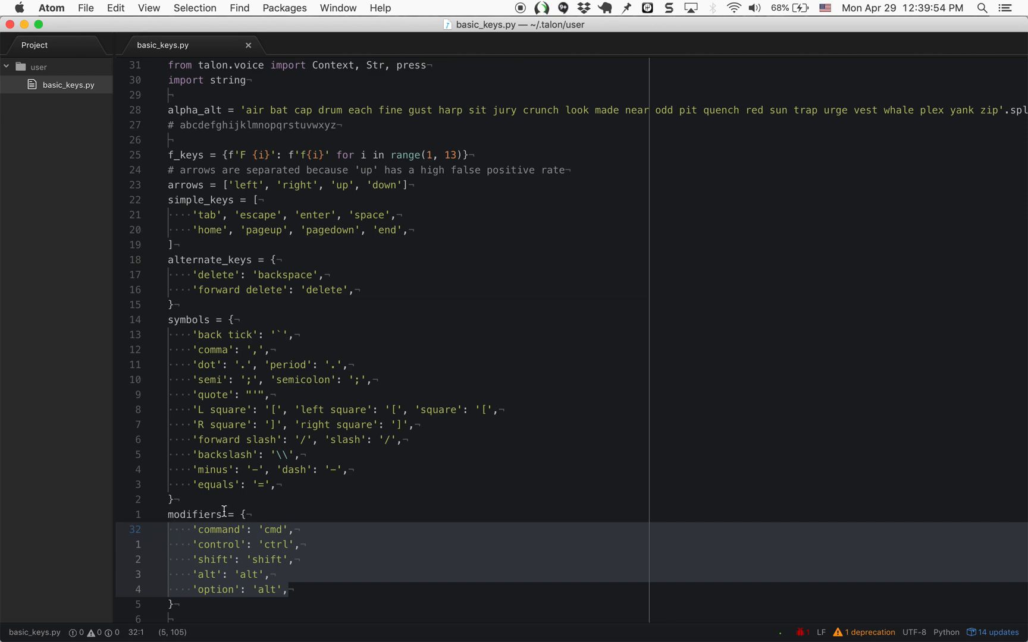
{"action": "key", "text": "cmd+tab"}
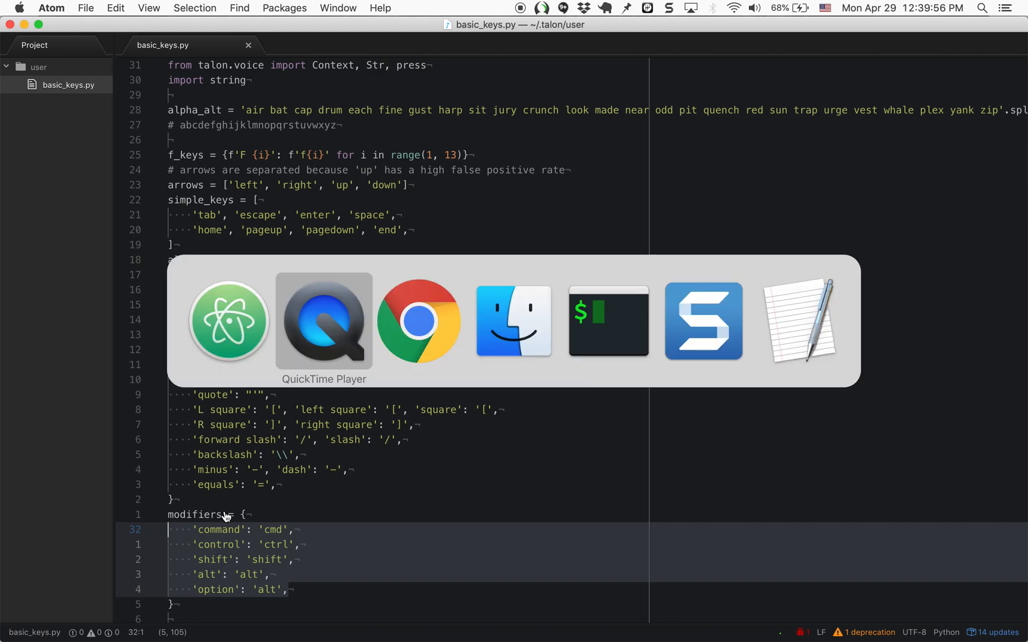
- Switch to Chrome, start a new tab and enter then clear the word 'test'
{"action": "left_click", "coordinate": [419, 322]}
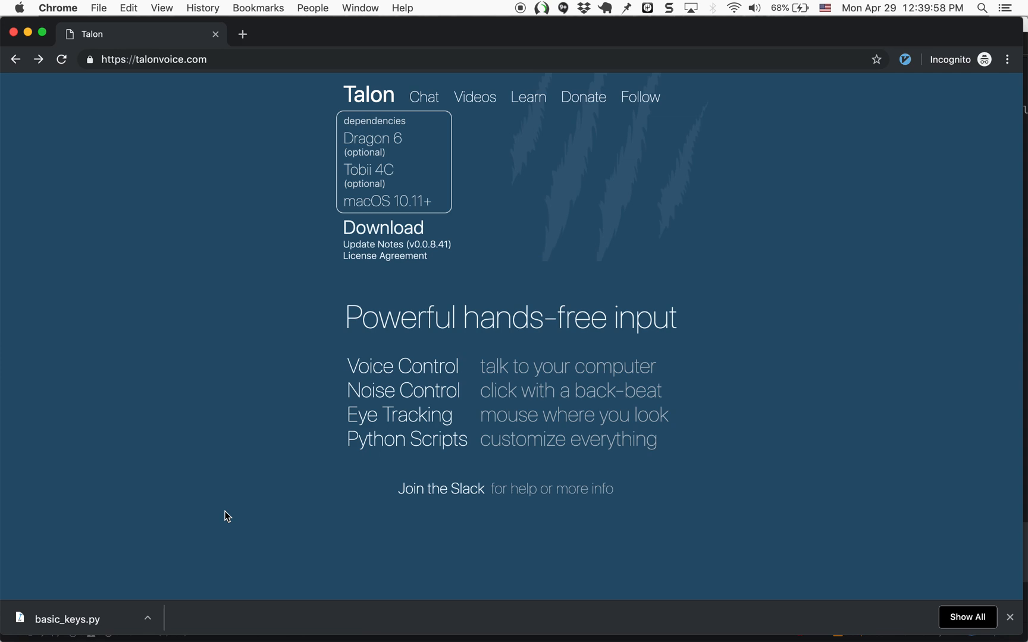
{"action": "left_click", "coordinate": [241, 35]}
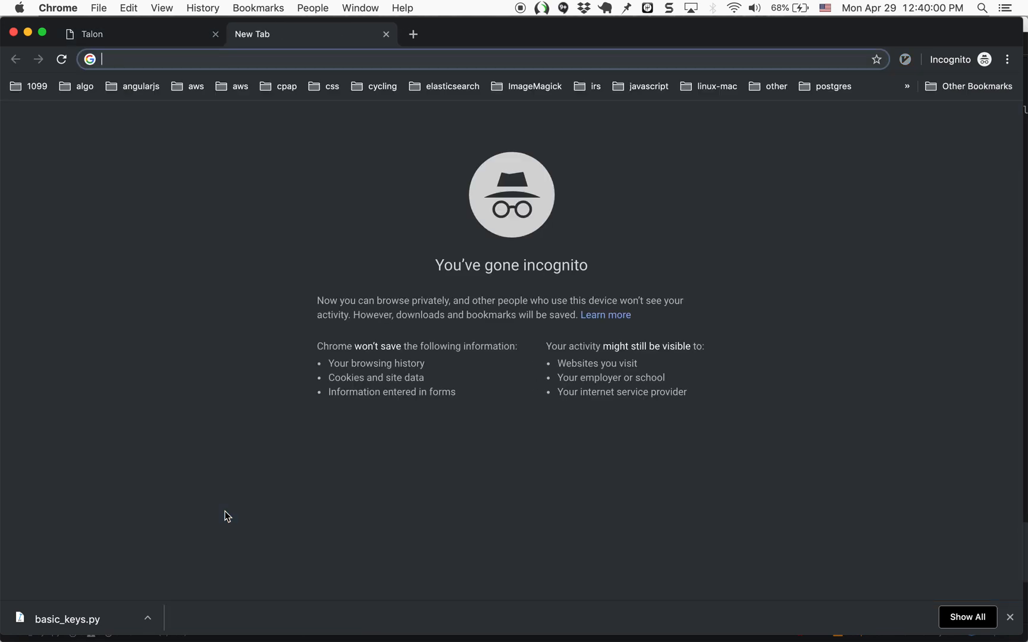
{"action": "type", "text": "test"}
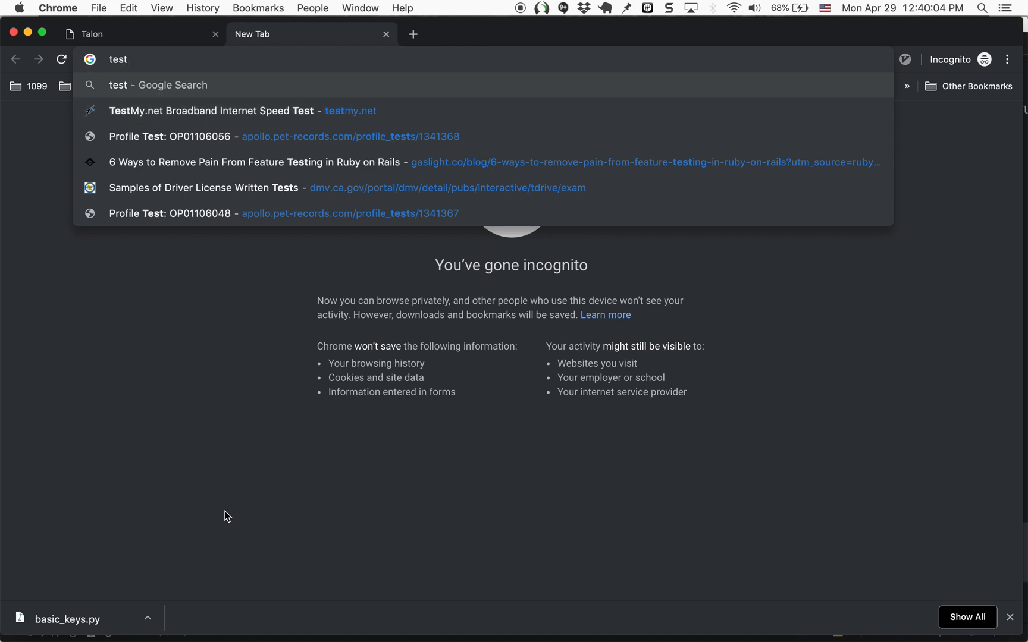
{"action": "key", "text": "enter"}
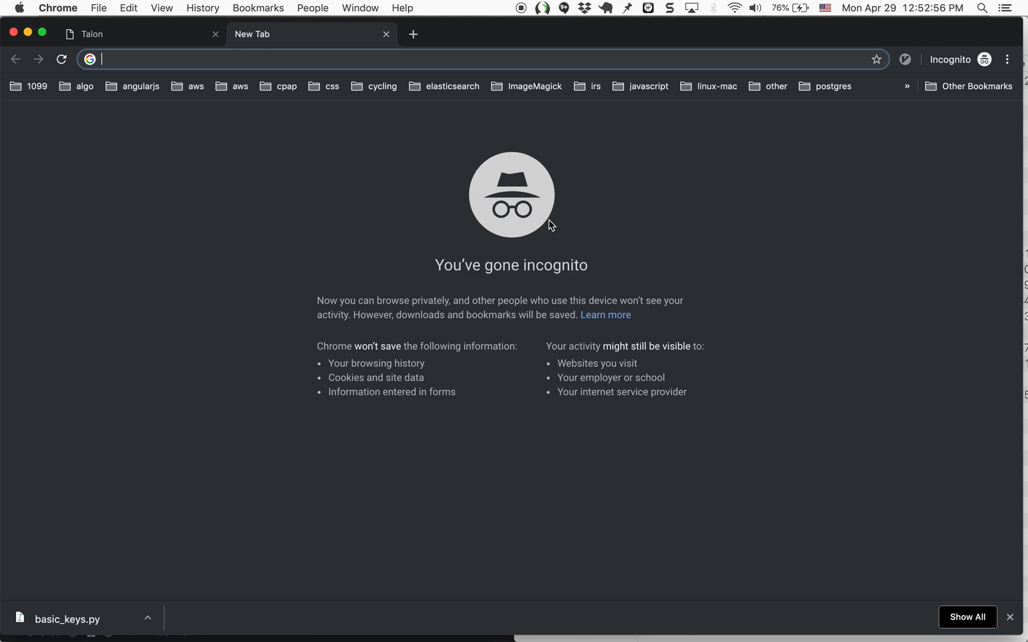
- Search Google for 'run' in the new tab
{"action": "type", "text": "run"}
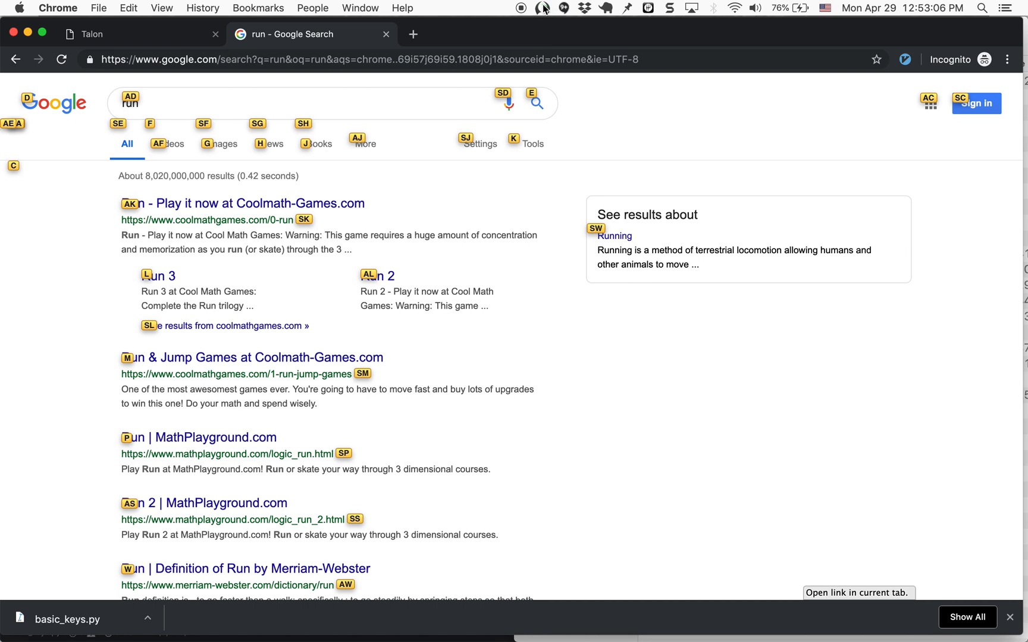
{"action": "left_click", "coordinate": [545, 8]}
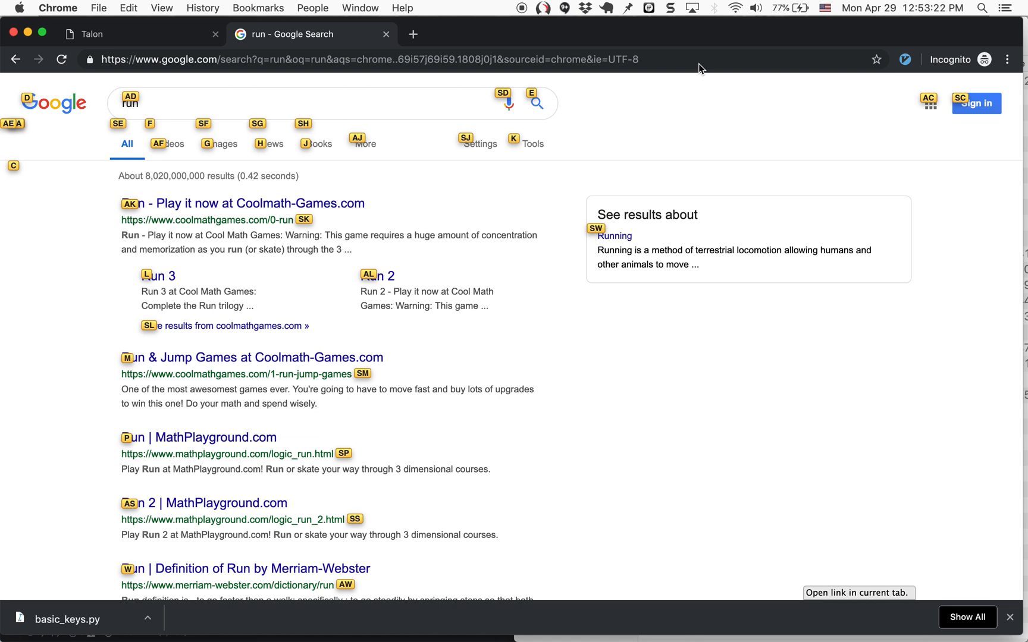
{"action": "mouse_move", "coordinate": [581, 243]}
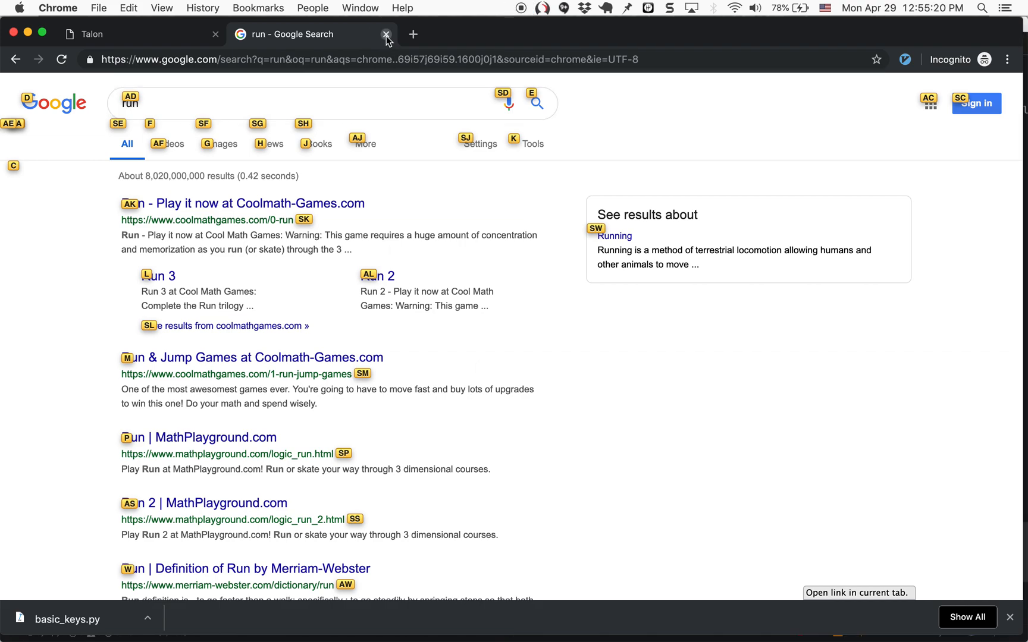
- Close the Google search tab and bring up actions for basic_keys.py in Finder
{"action": "left_click", "coordinate": [386, 35]}
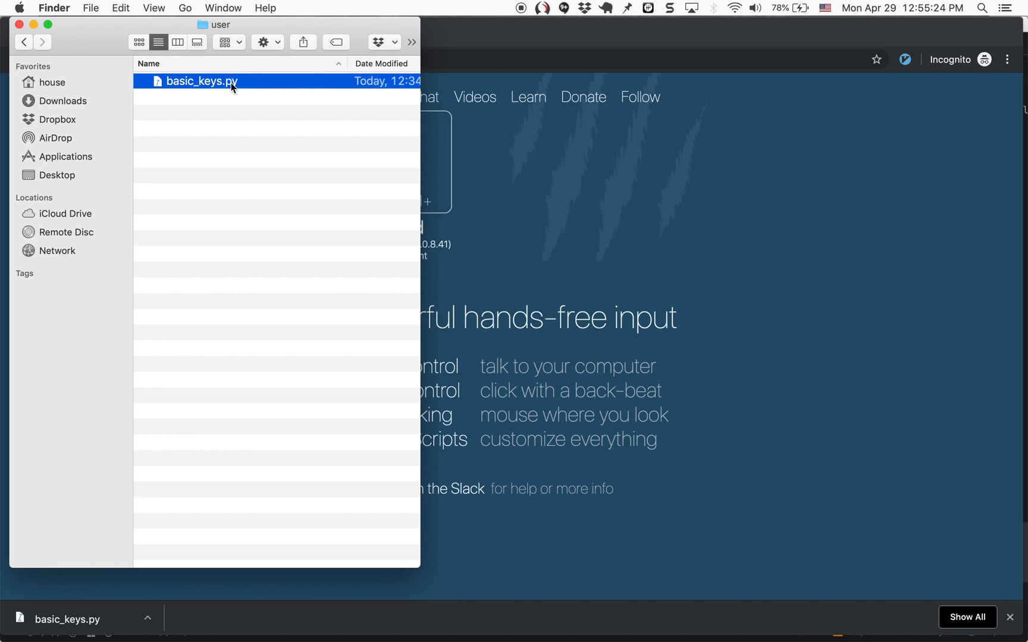
{"action": "right_click", "coordinate": [231, 87]}
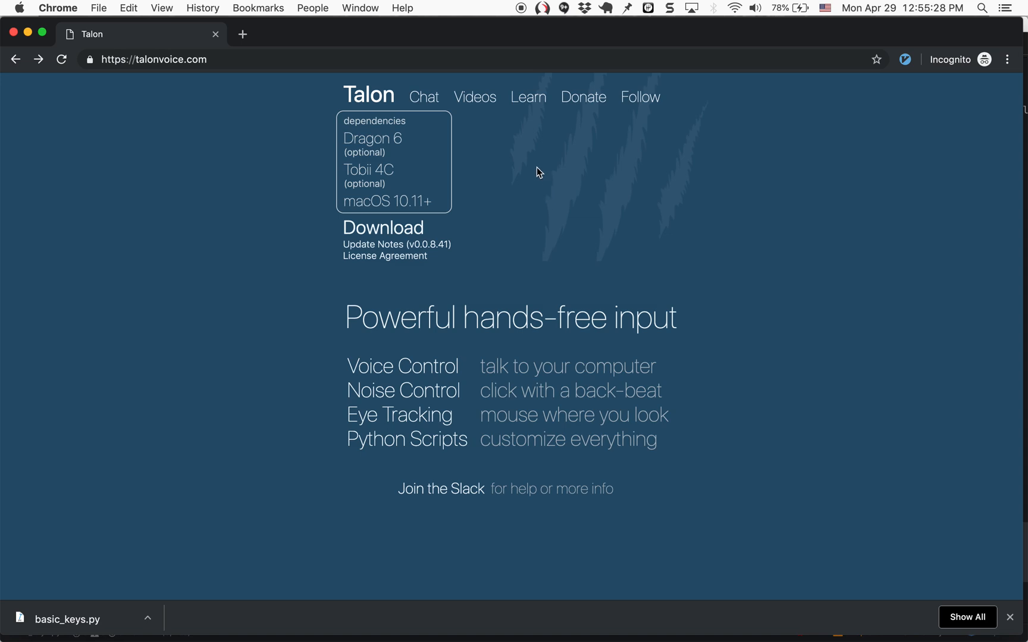
{"action": "mouse_move", "coordinate": [541, 169]}
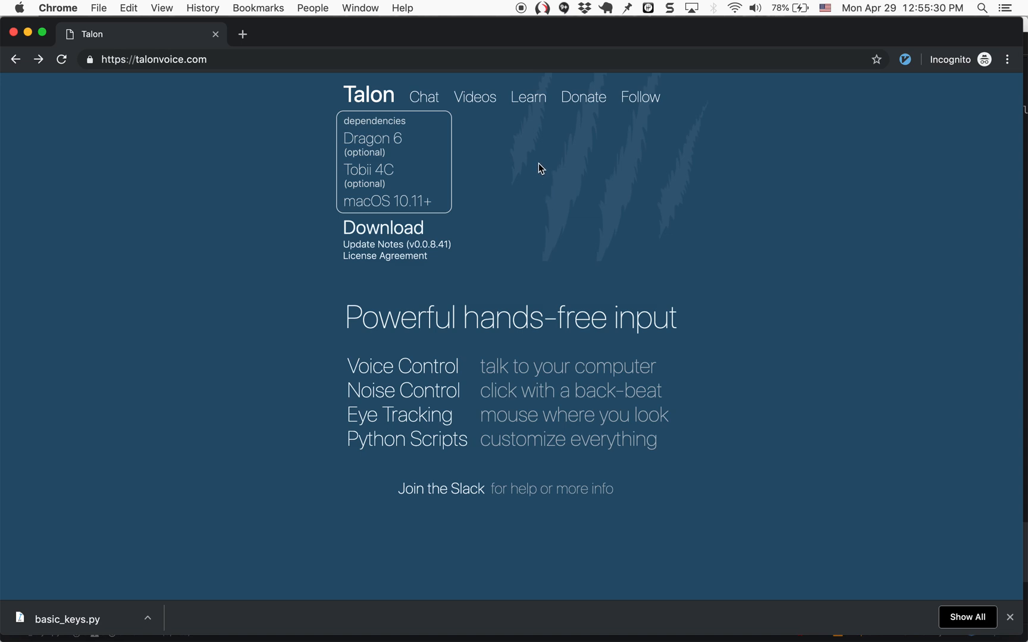
- Reach the talon_community GitHub repository via the Getting Scripts link in Talon's docs
{"action": "left_click", "coordinate": [528, 97]}
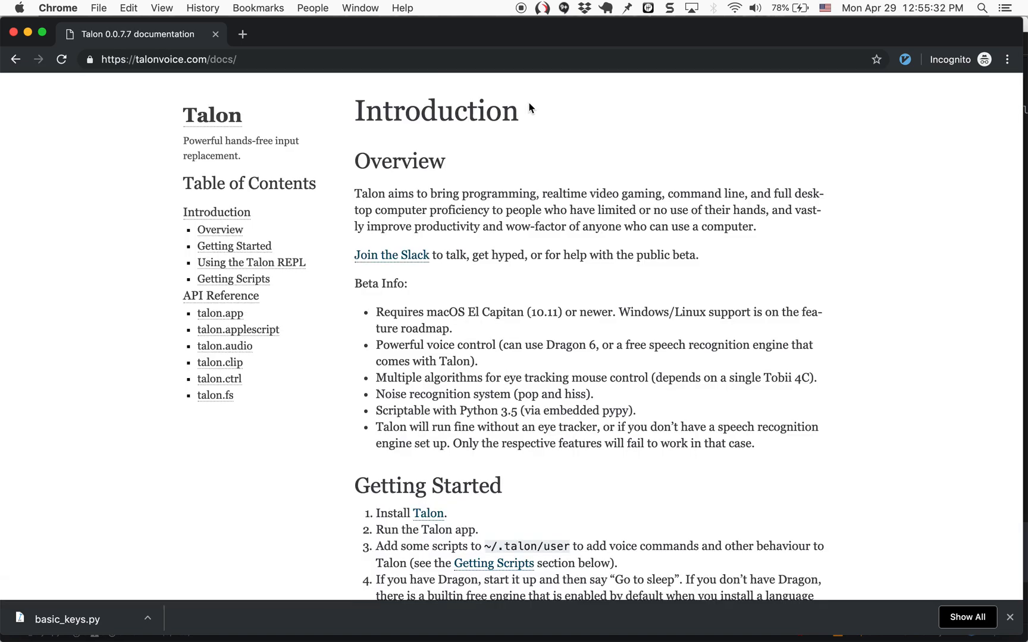
{"action": "scroll", "scroll_direction": "down", "scroll_amount": 3}
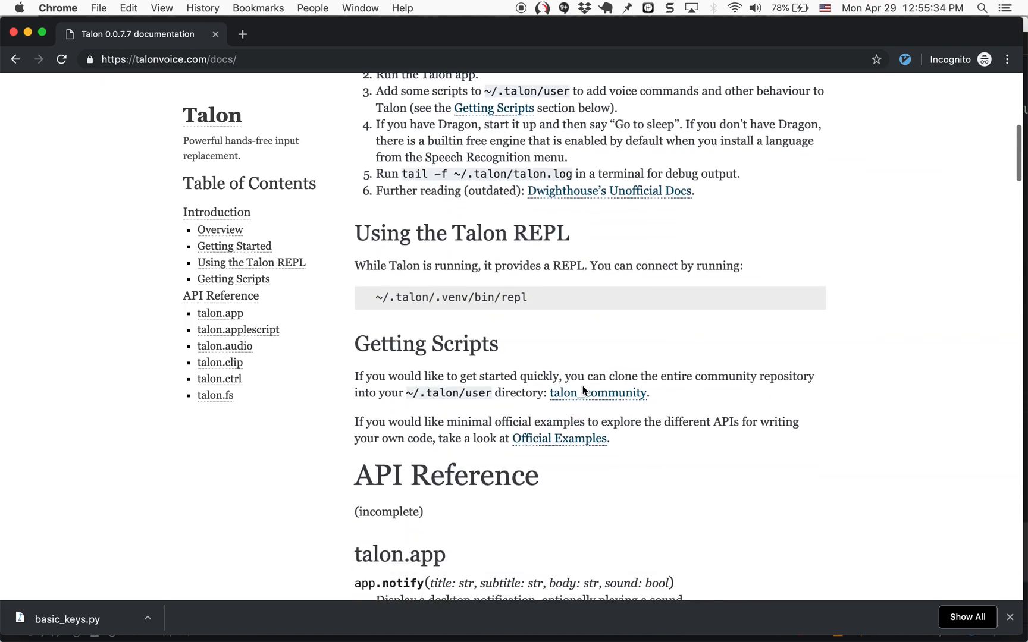
{"action": "scroll", "scroll_direction": "down", "scroll_amount": 3}
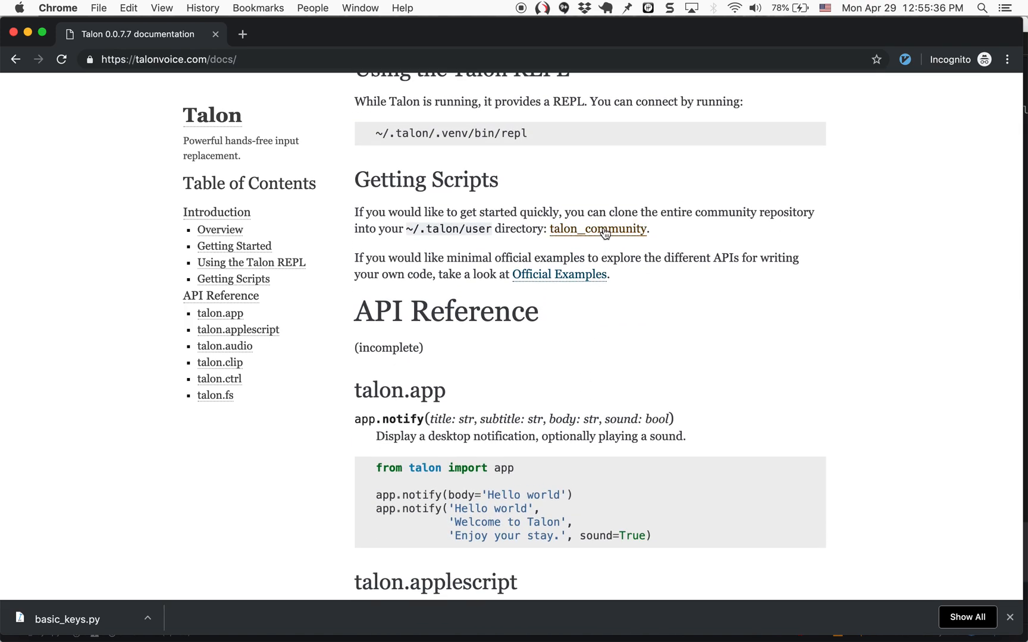
{"action": "left_click", "coordinate": [598, 230]}
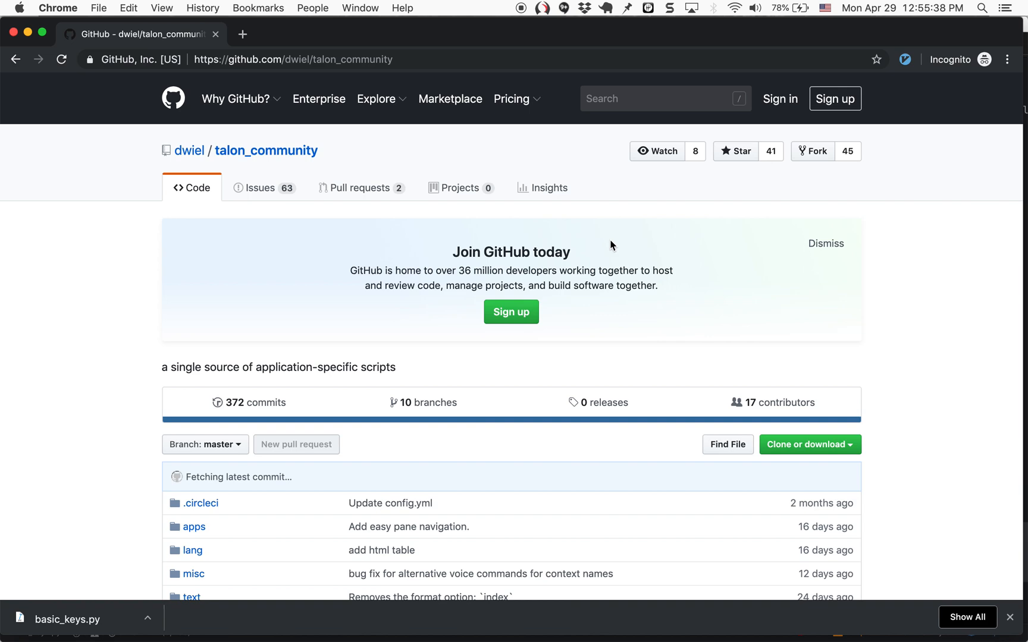
{"action": "left_click", "coordinate": [808, 444]}
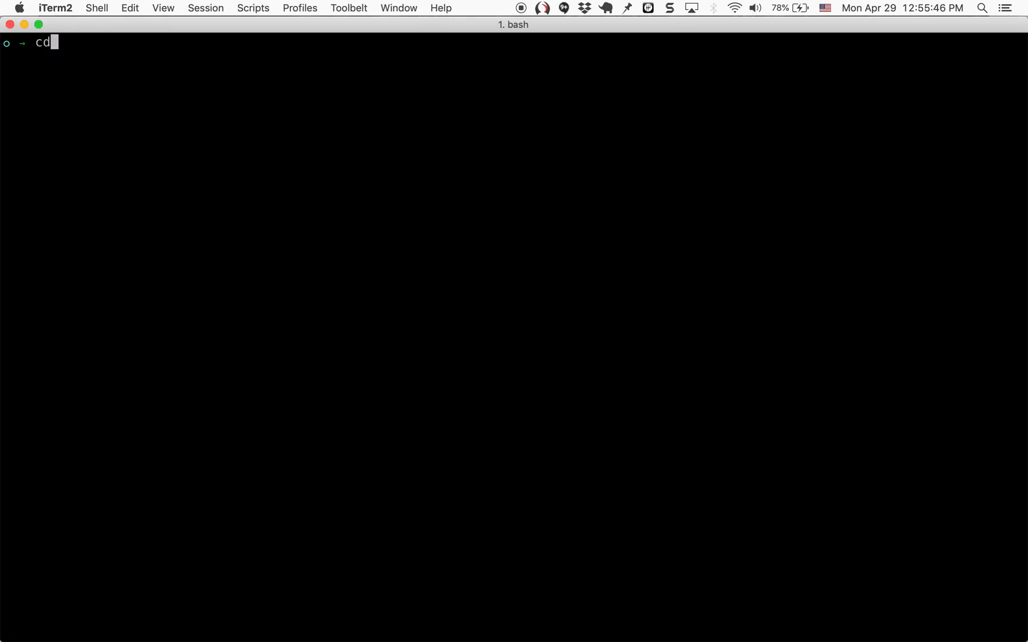
- Change into .talon/user/, clone talon_community, and start the 'atom talon_community' command
{"action": "type", "text": ".talon/user/"}
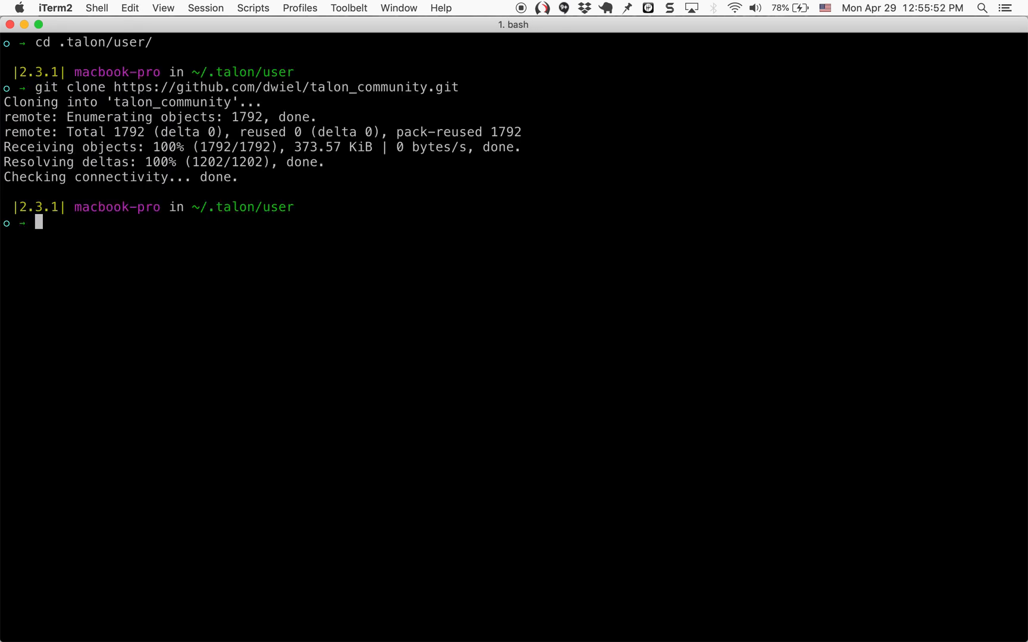
{"action": "type", "text": "a"}
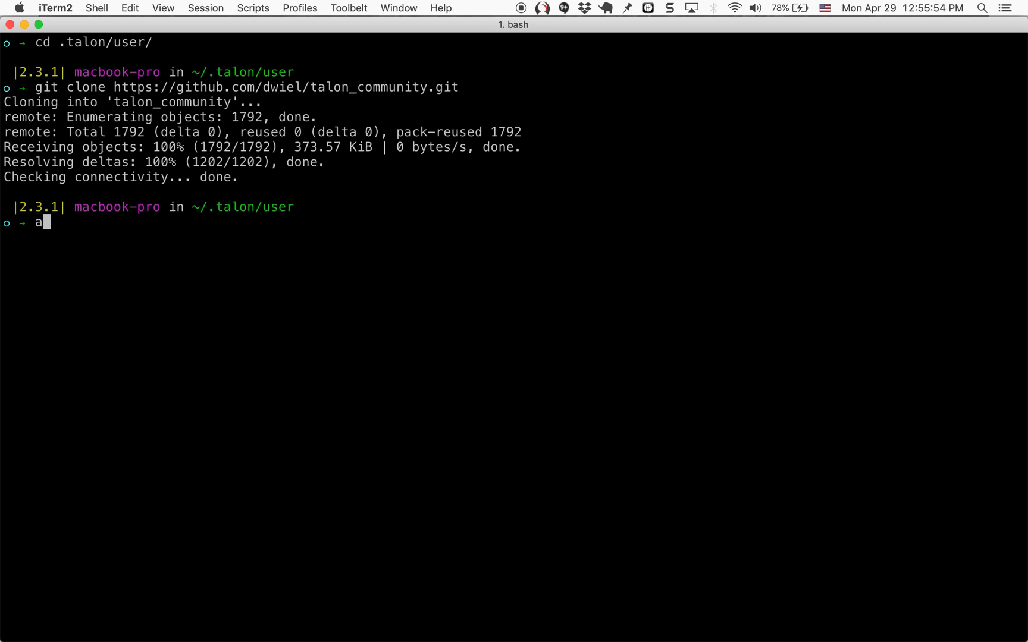
{"action": "type", "text": "tom ta"}
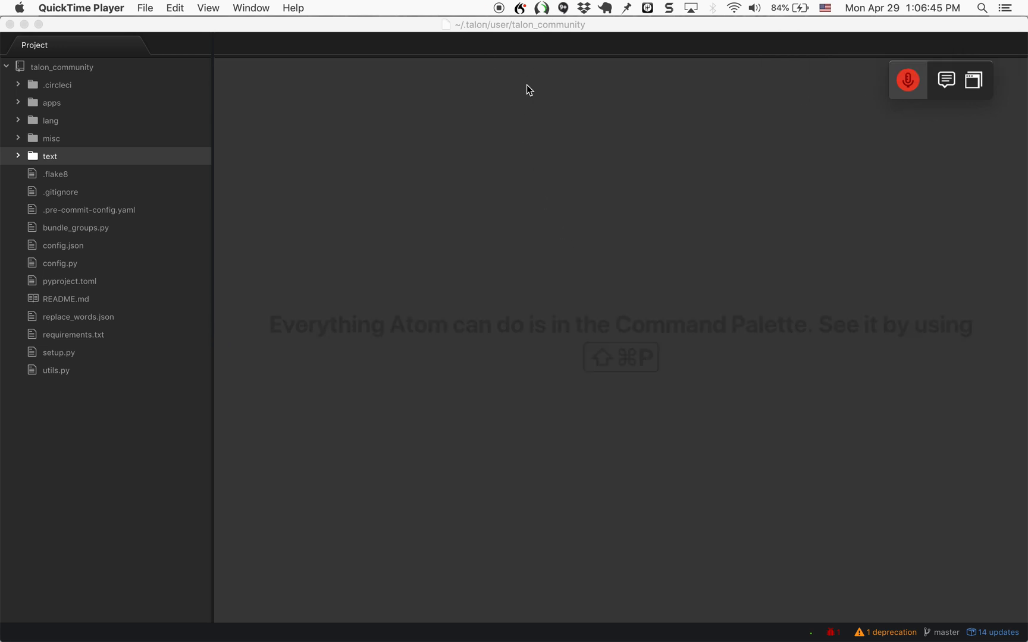
- Choose Dragon as Talon's speech recognition engine and switch Dragon's microphone on
{"action": "left_click", "coordinate": [520, 8]}
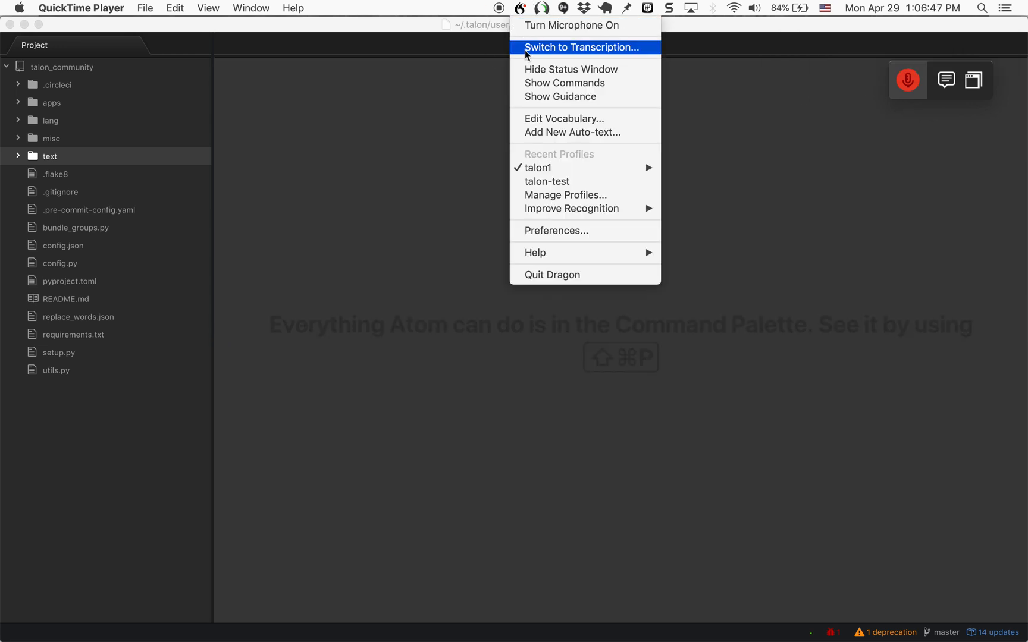
{"action": "left_click", "coordinate": [553, 8]}
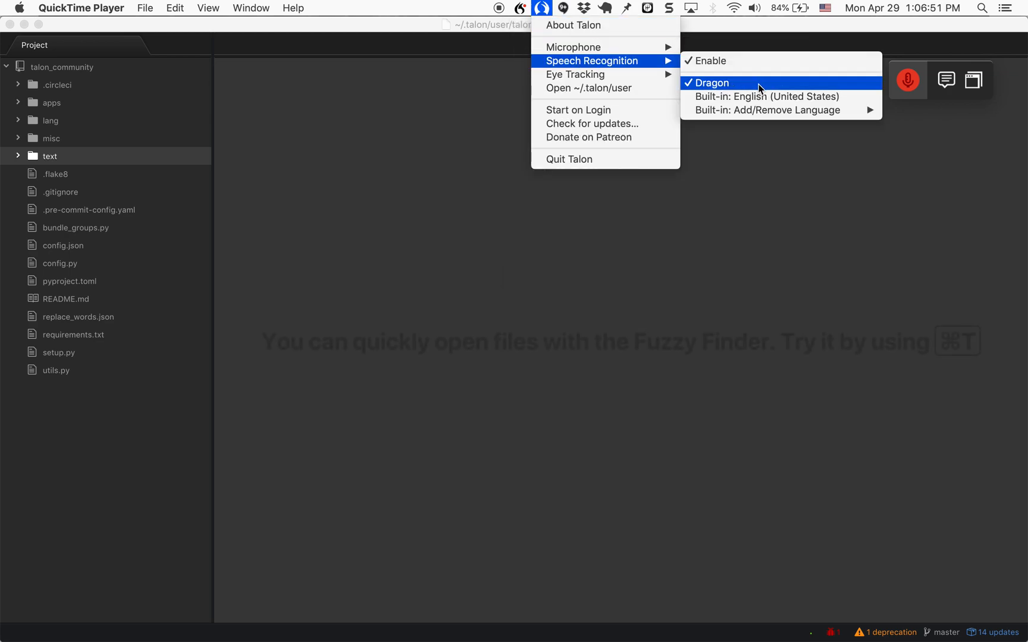
{"action": "left_click", "coordinate": [711, 83]}
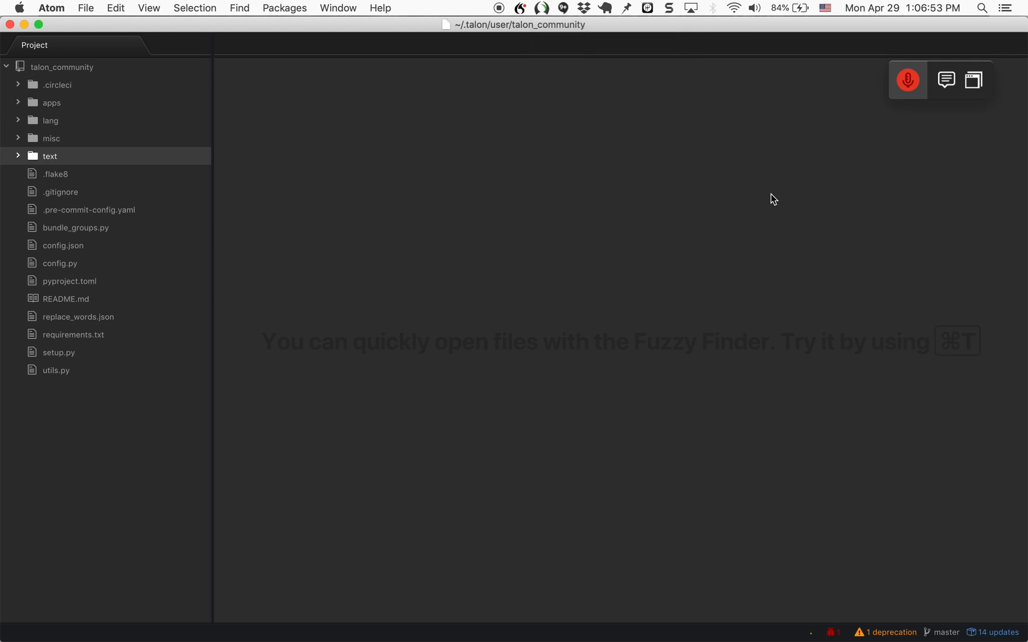
{"action": "mouse_move", "coordinate": [826, 159]}
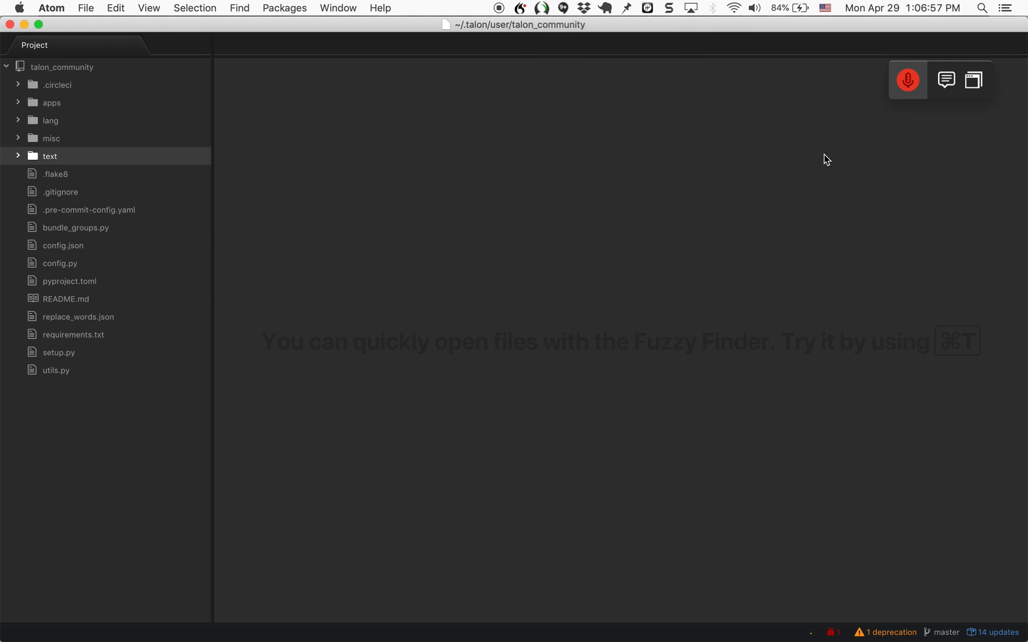
{"action": "left_click", "coordinate": [908, 79]}
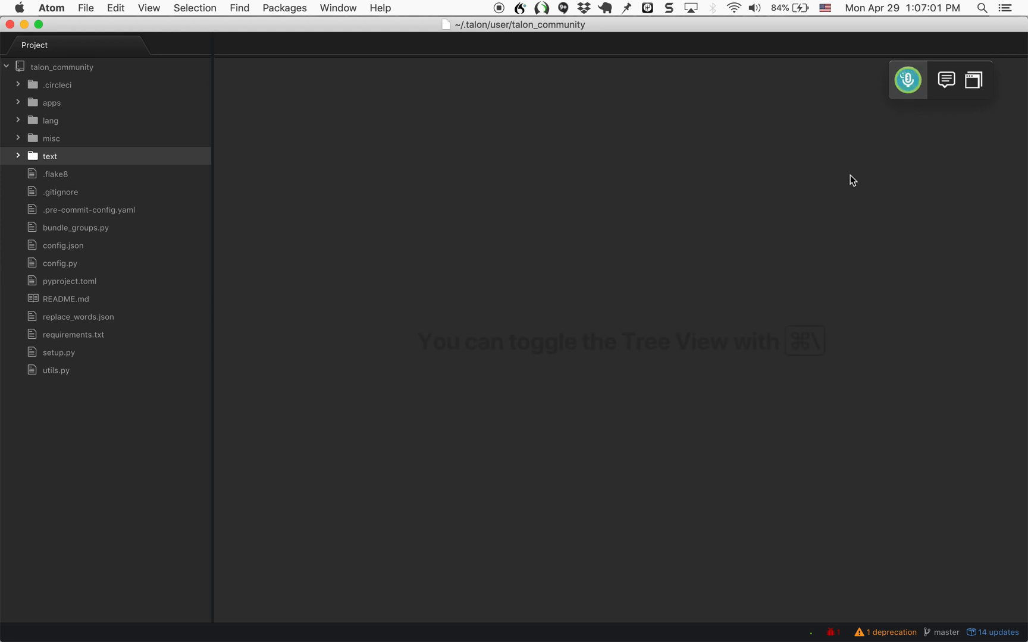
{"action": "mouse_move", "coordinate": [560, 195]}
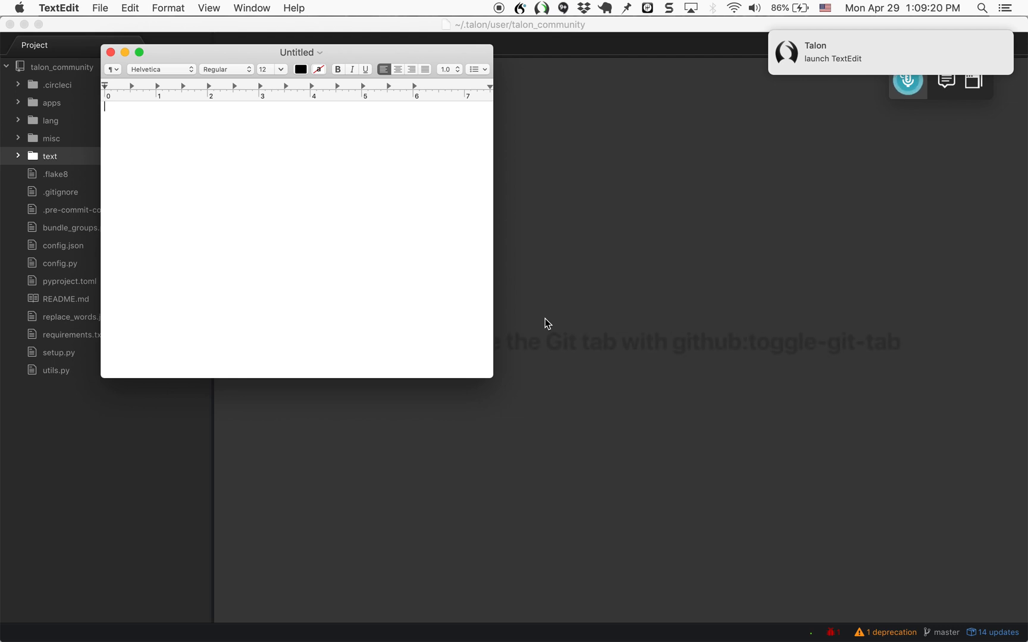
- Dictate 'The quick brown fox jumped over the lazy' then on a new line 'The quick brown fox jumps over the lazy brown dog'
{"action": "type", "text": "The quick brown fox jumped over the lazy."}
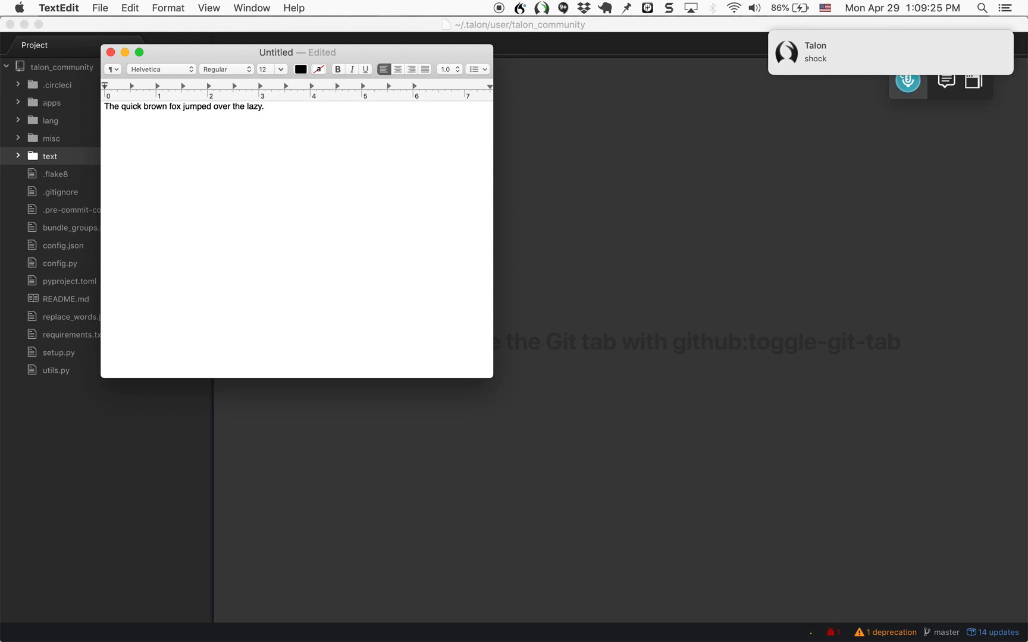
{"action": "key", "text": "enter"}
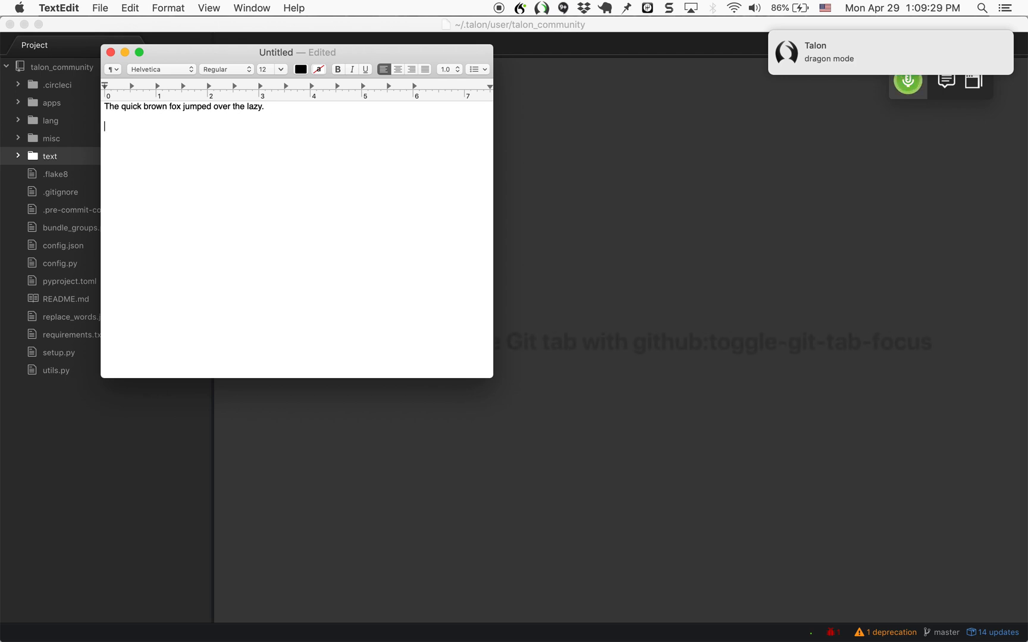
{"action": "type", "text": "The quick brown fox jumps over the lazy brown dog."}
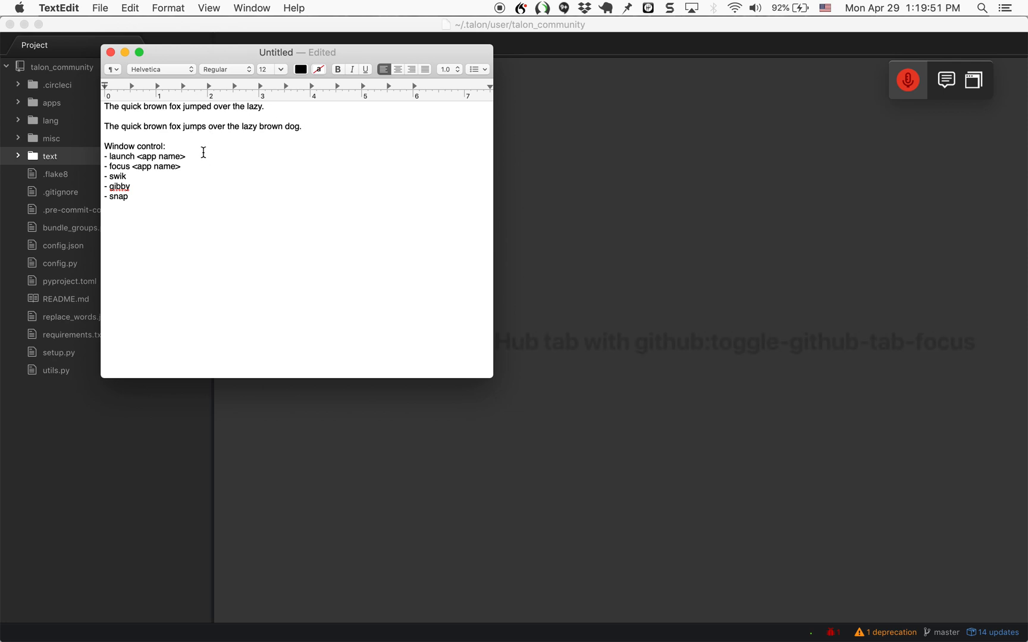
{"action": "mouse_move", "coordinate": [212, 167]}
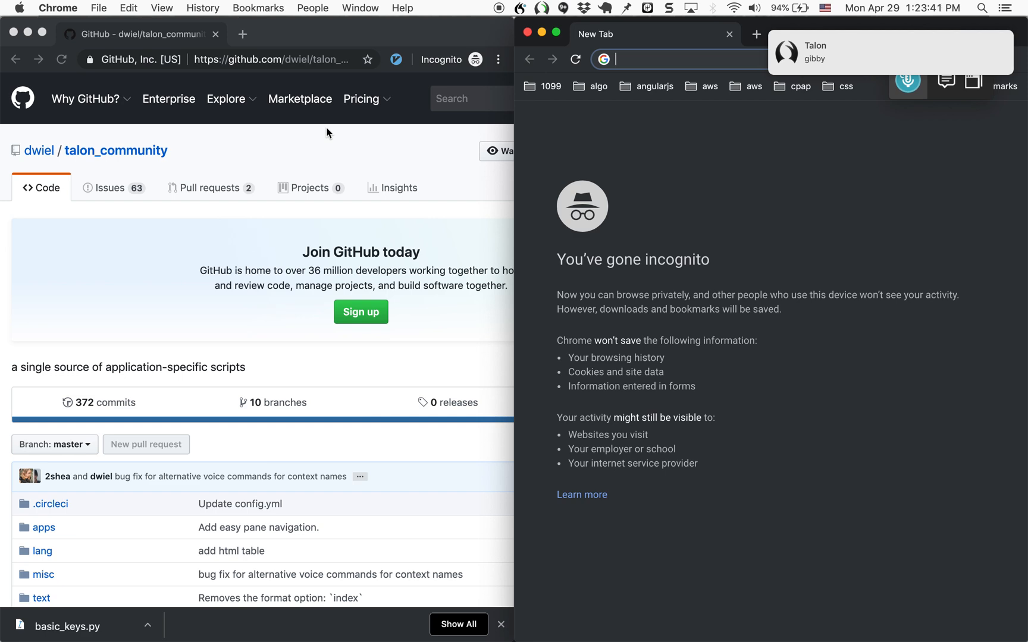
- Bring the TextEdit notes into focus in front of the talon_community GitHub page in Chrome
{"action": "type", "text": "well"}
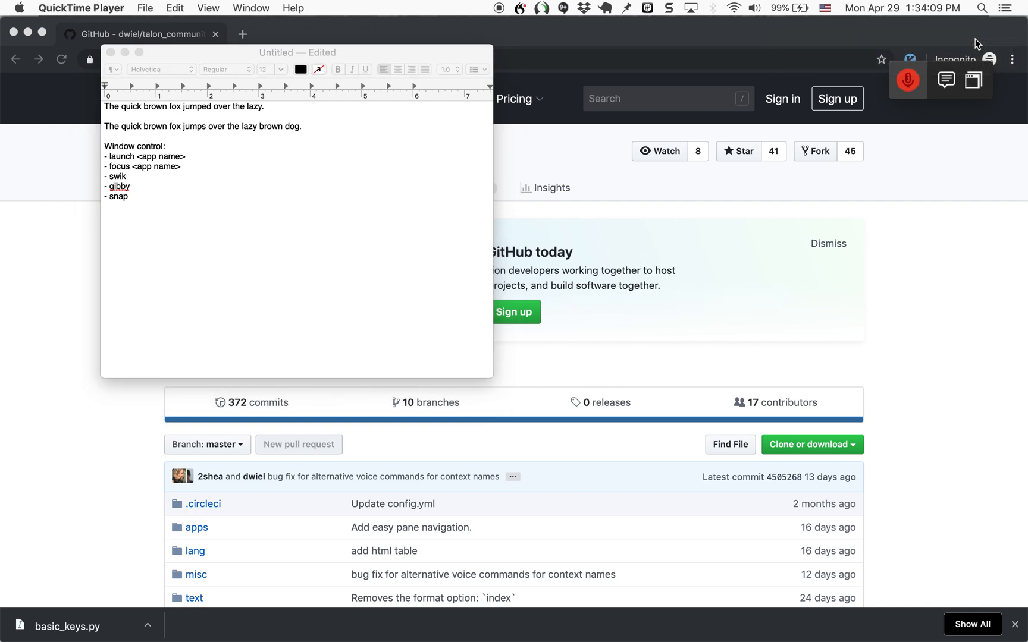
{"action": "left_click", "coordinate": [302, 126]}
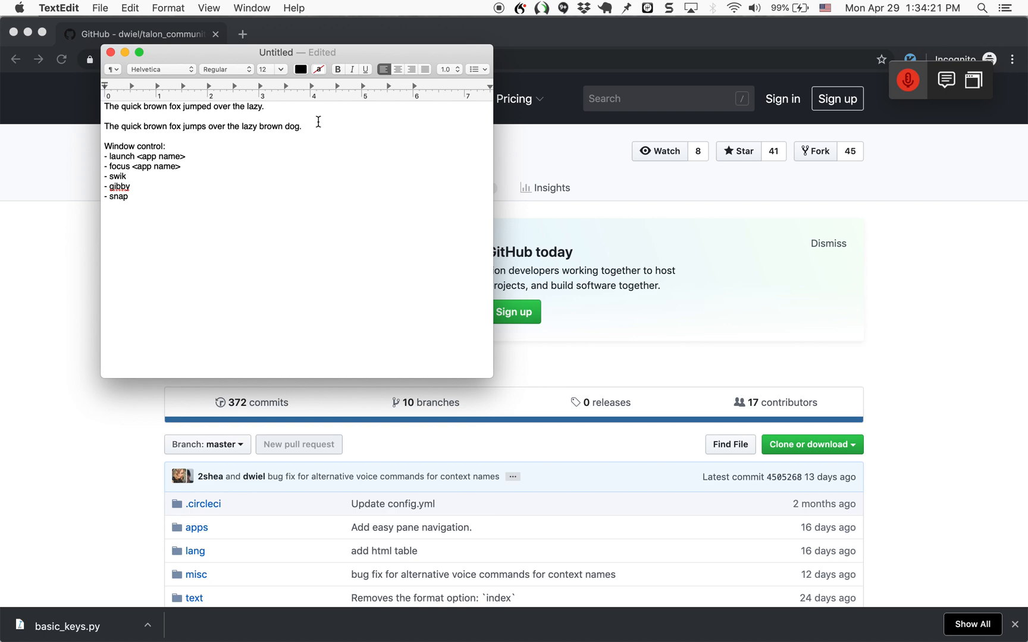
{"action": "mouse_move", "coordinate": [345, 142]}
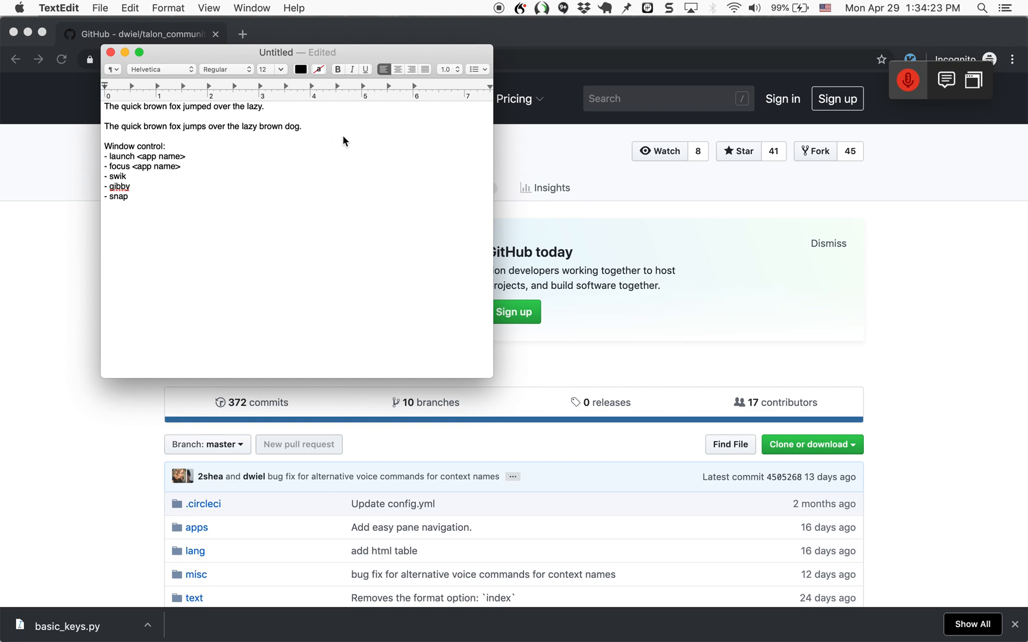
{"action": "left_click", "coordinate": [908, 81]}
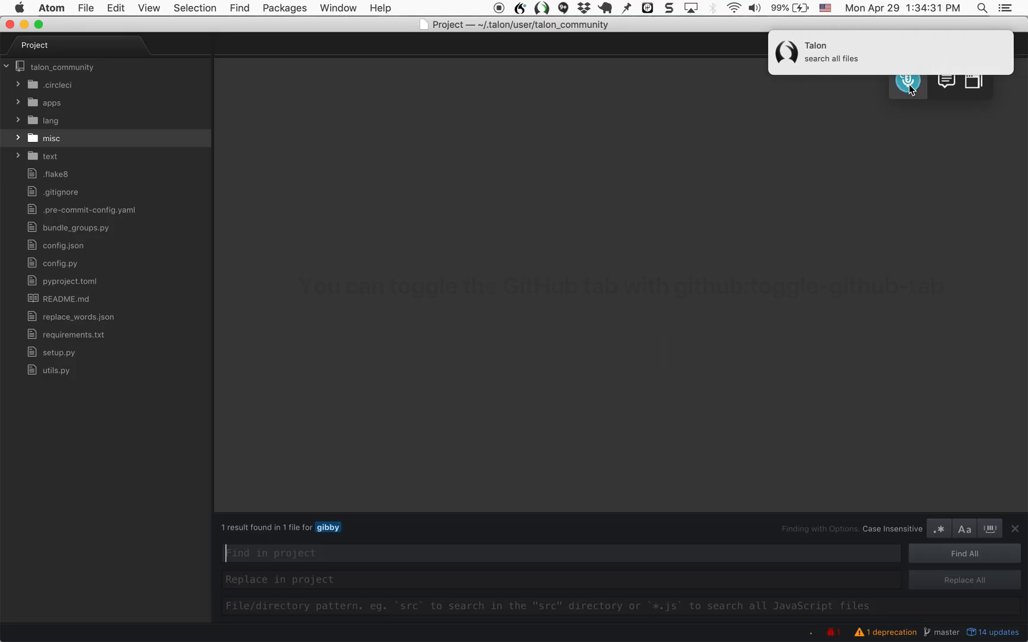
- Search the project for gibby and open its match in window_control.py
{"action": "type", "text": "gi"}
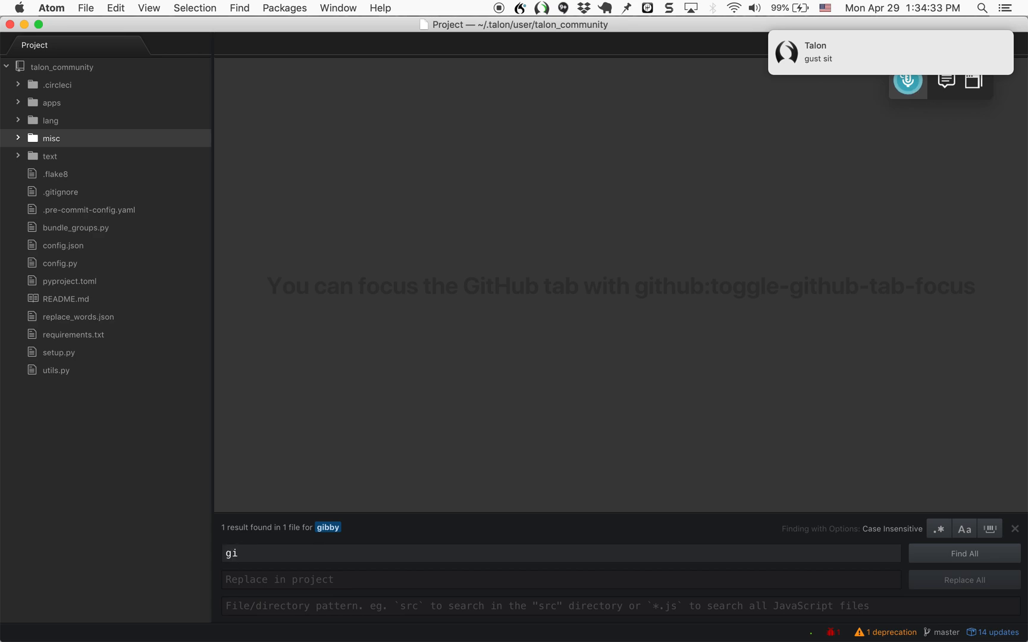
{"action": "left_click", "coordinate": [963, 554]}
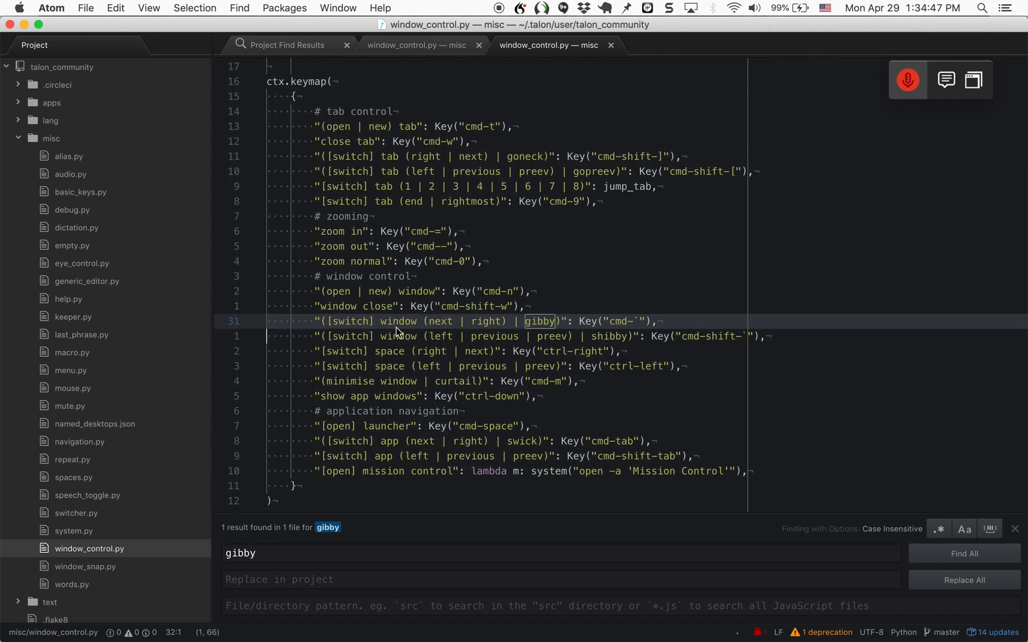
{"action": "mouse_move", "coordinate": [603, 336]}
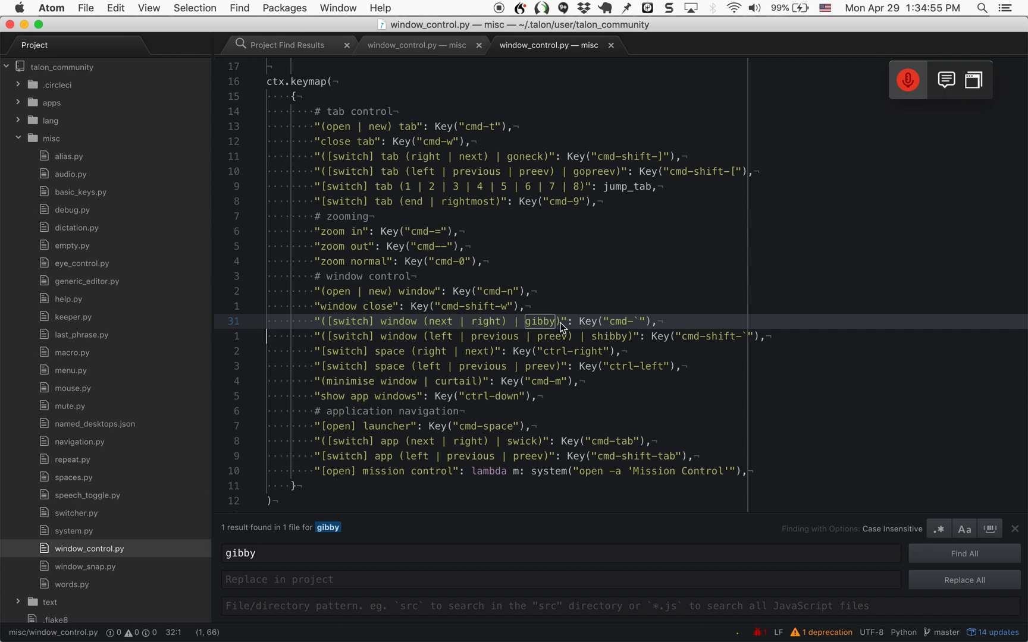
{"action": "mouse_move", "coordinate": [756, 173]}
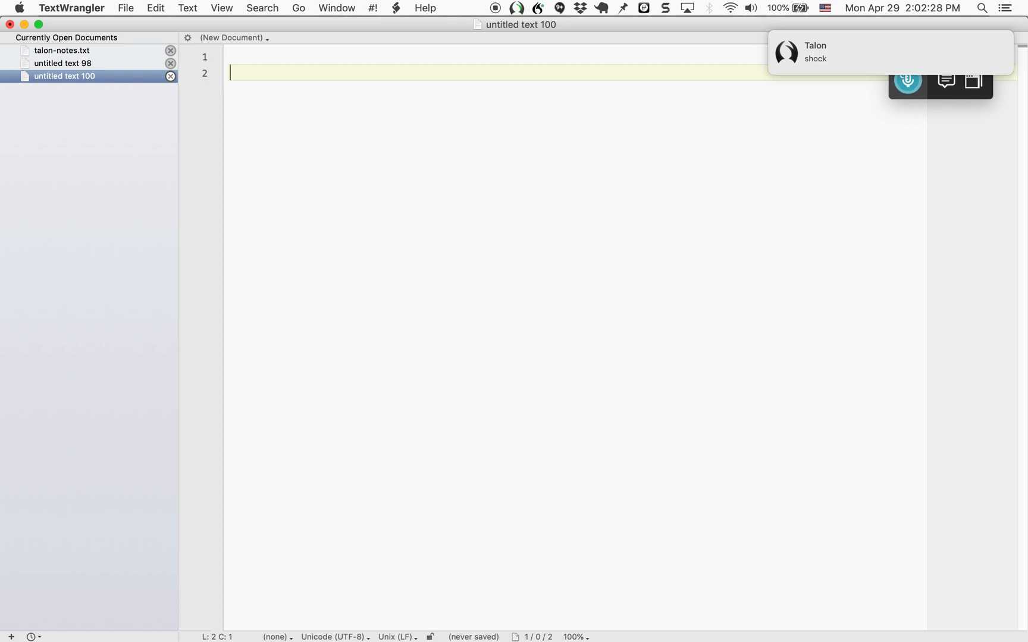
- Dictate first_name = 'First Name' and, on a new line, last_name = 'Last Name'
{"action": "type", "text": "first_name = '"}
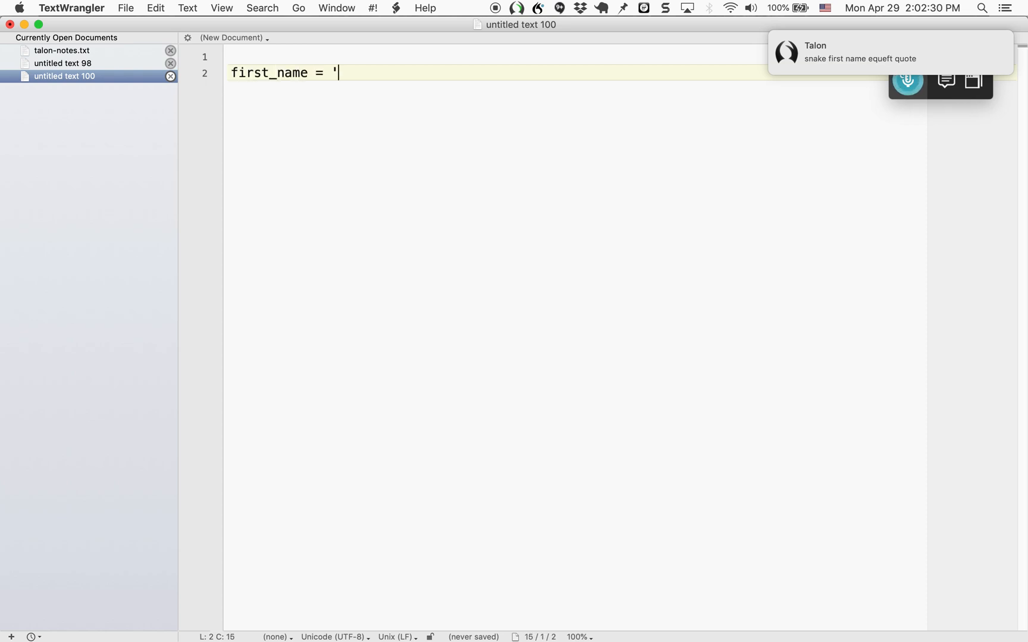
{"action": "type", "text": "First Name'"}
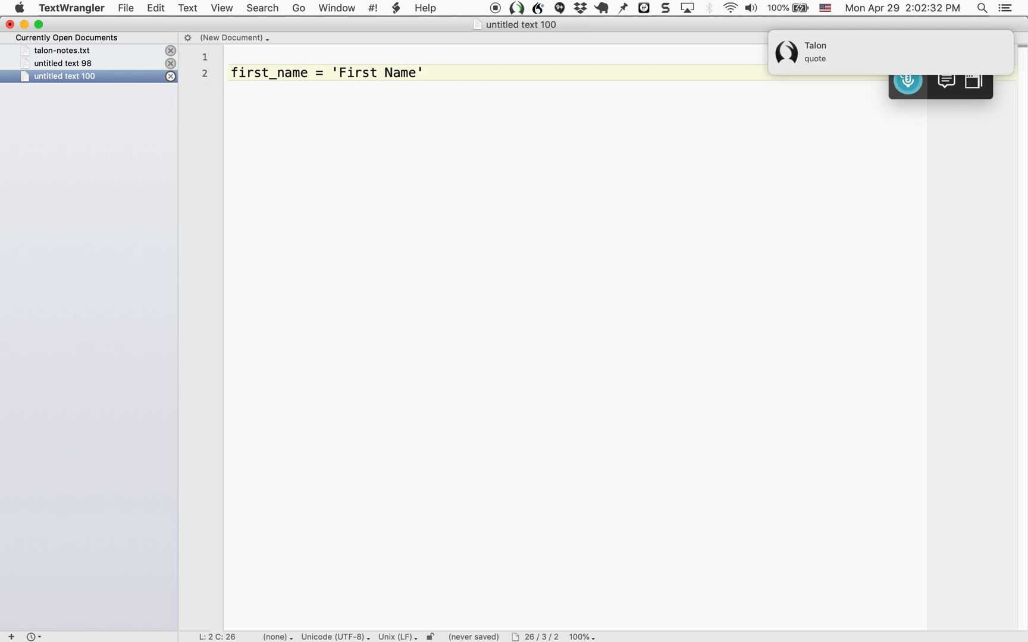
{"action": "key", "text": "enter"}
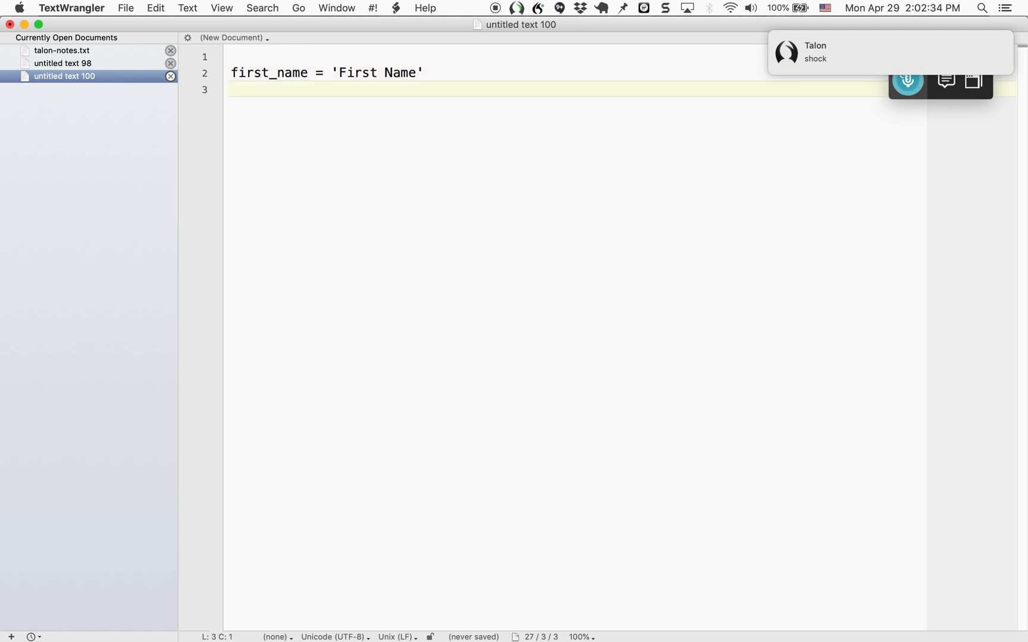
{"action": "type", "text": "last_name ="}
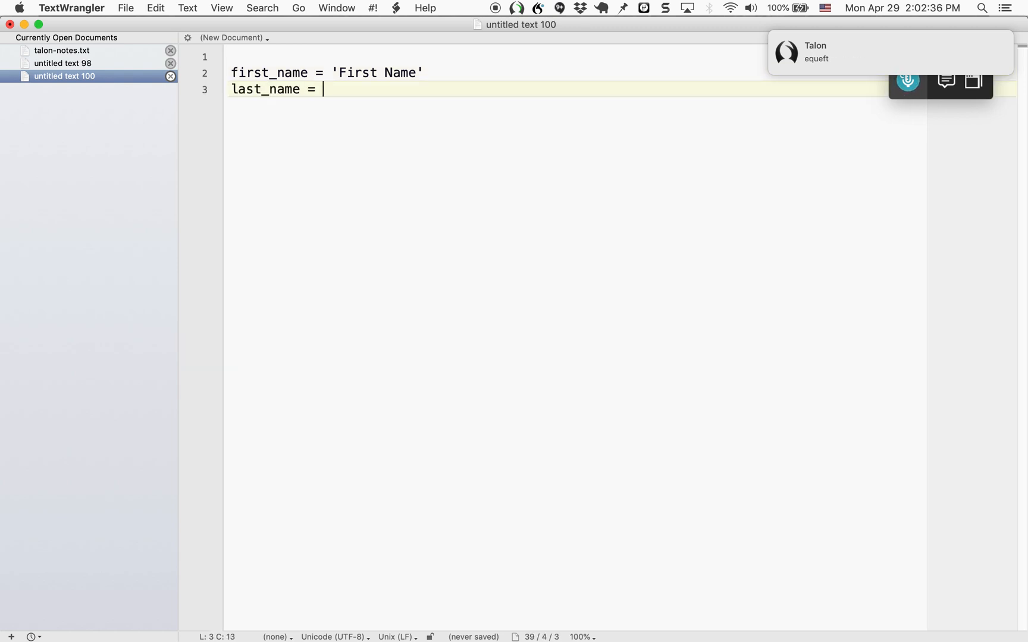
{"action": "type", "text": "'"}
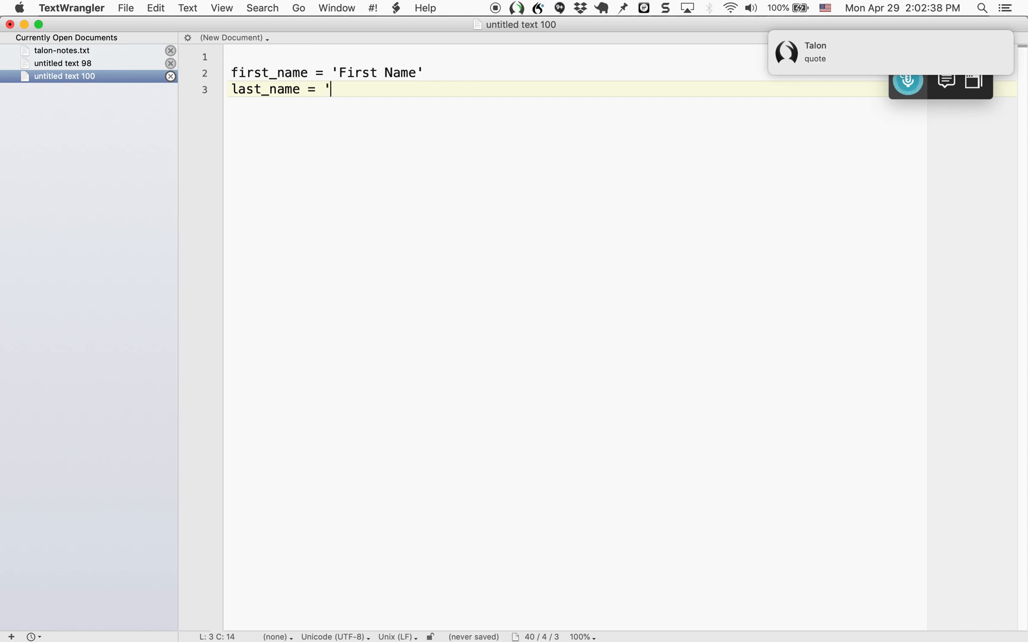
{"action": "type", "text": "Last Name'"}
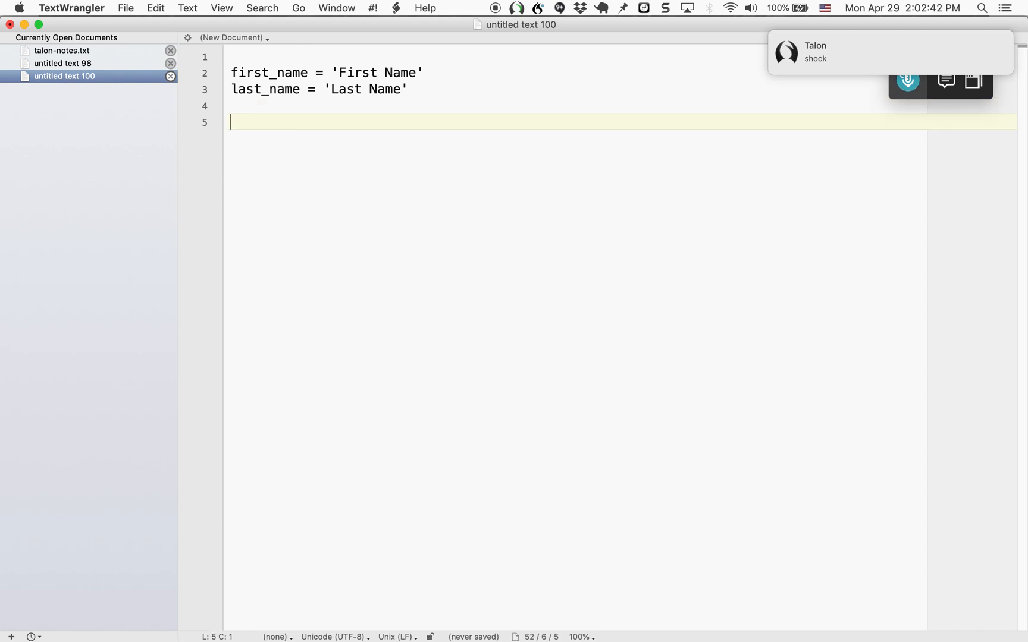
- Dictate an object x mapping firstName to first_name and lastName to last_name
{"action": "type", "text": "x = {"}
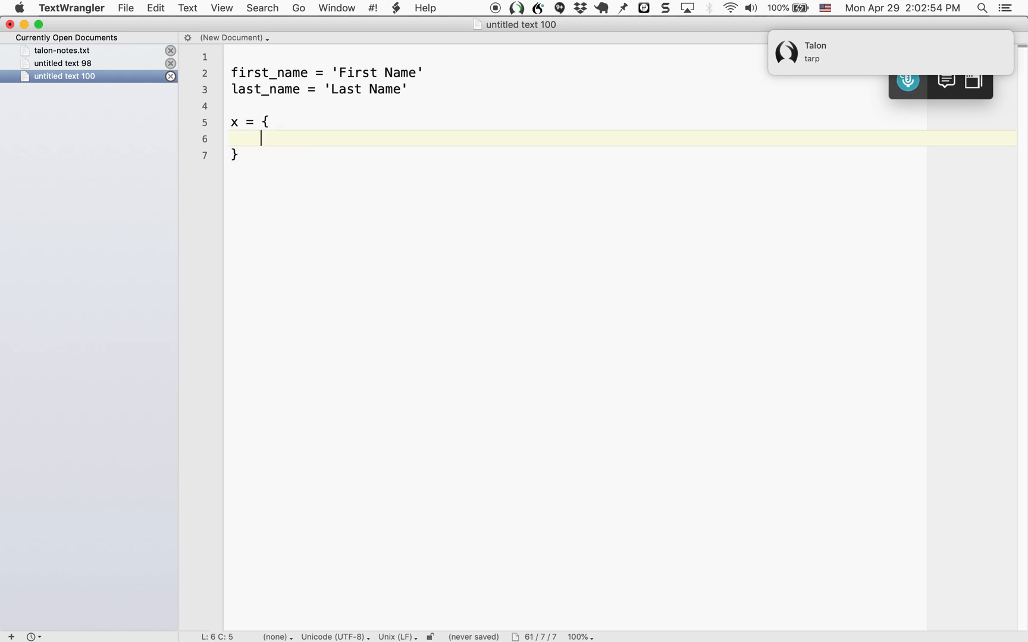
{"action": "type", "text": "firstName"}
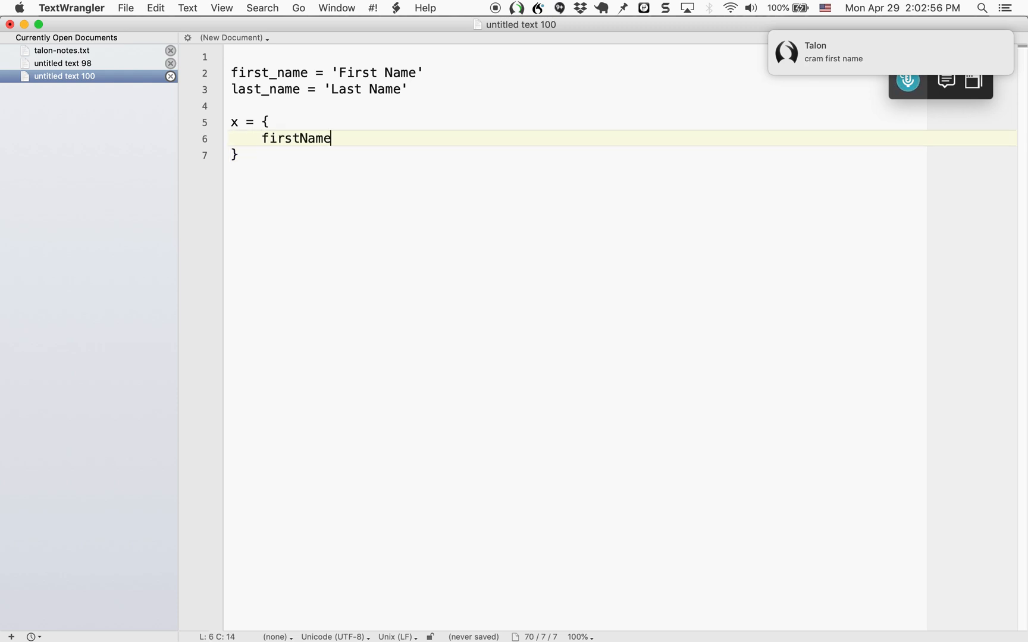
{"action": "type", "text": "\": \""}
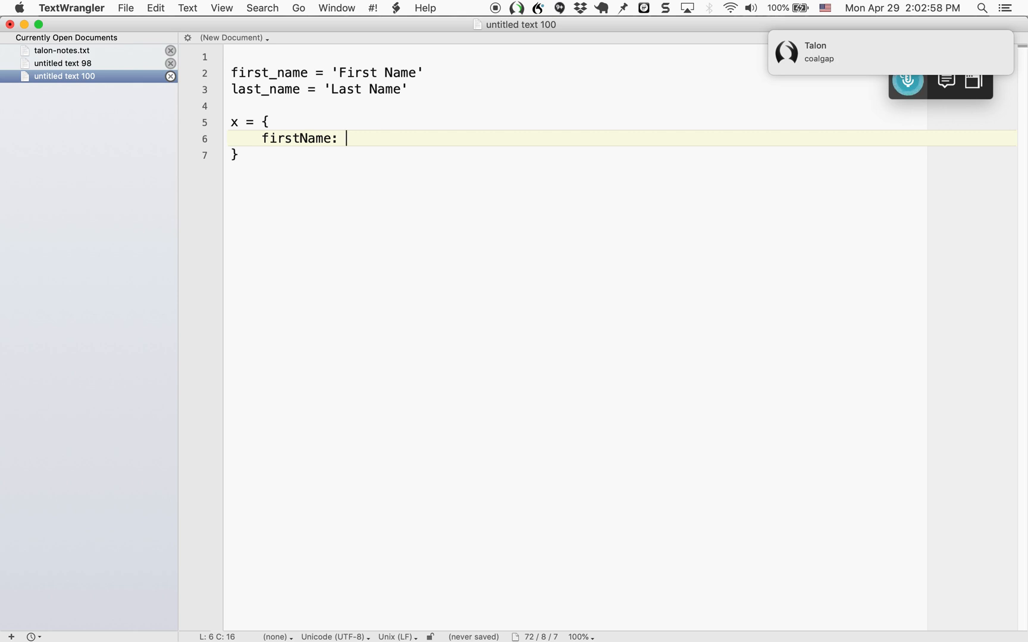
{"action": "type", "text": "last_name"}
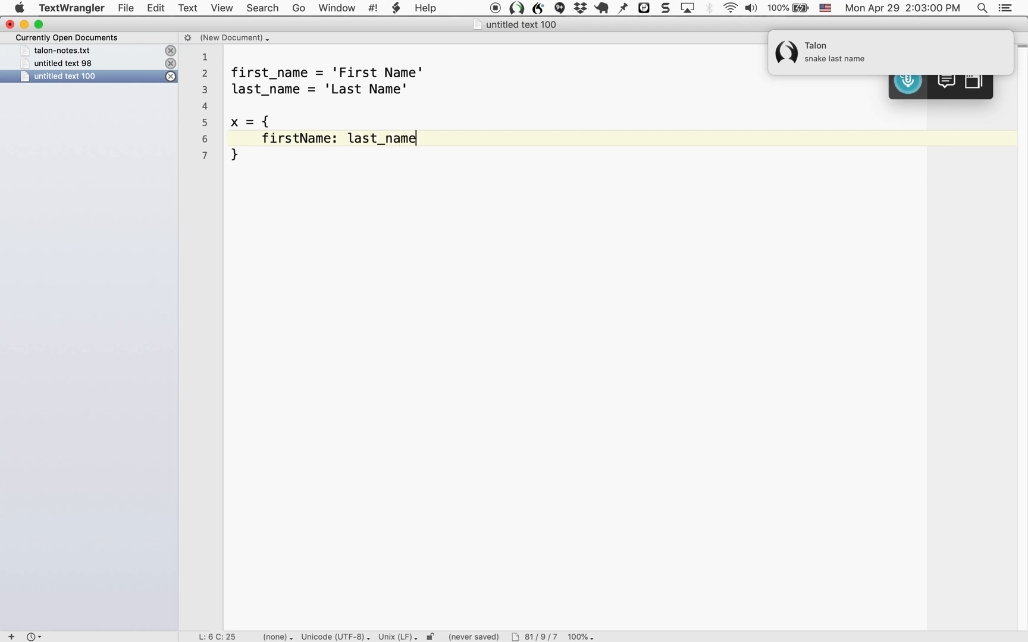
{"action": "type", "text": "first_name"}
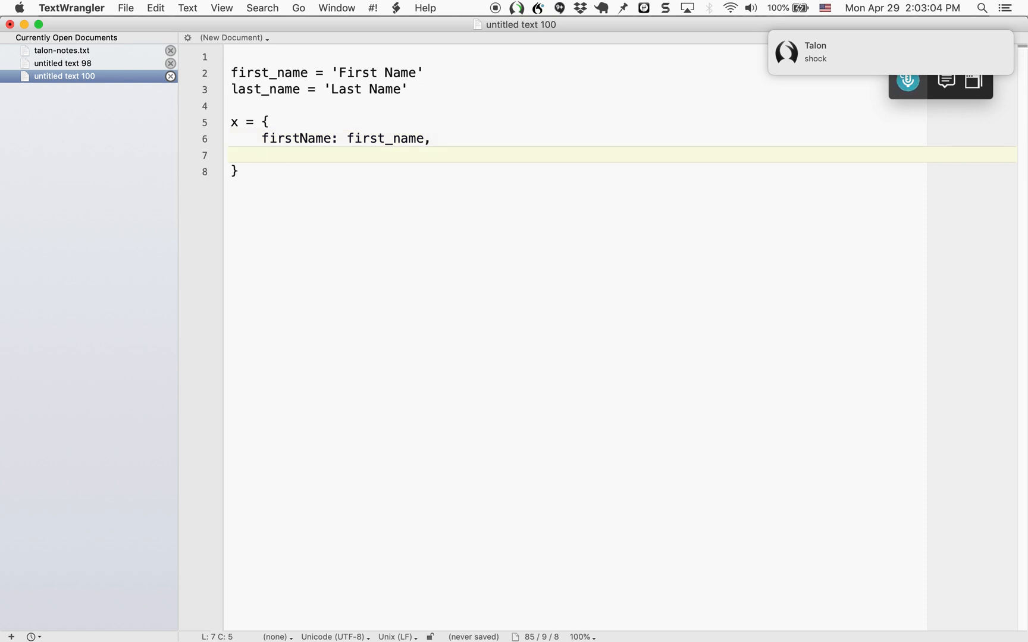
{"action": "type", "text": "lastName:"}
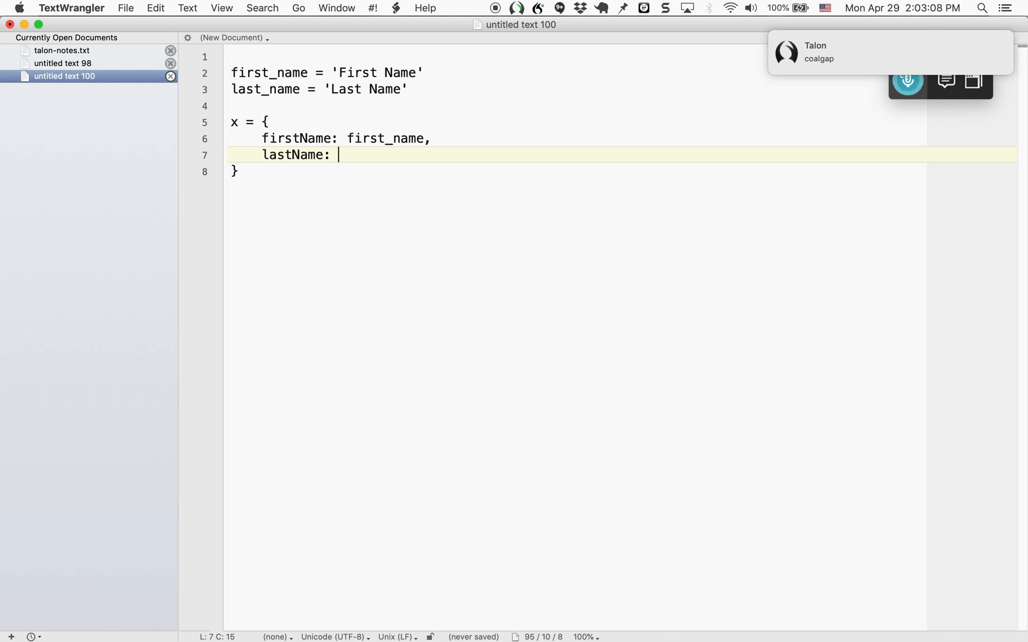
{"action": "type", "text": "last_name"}
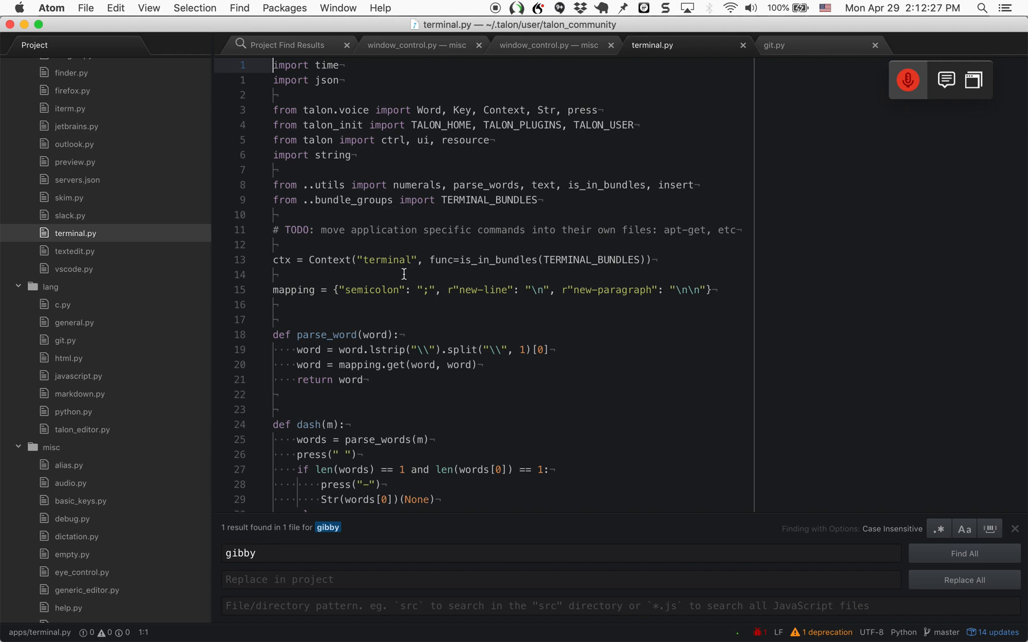
{"action": "mouse_move", "coordinate": [328, 268]}
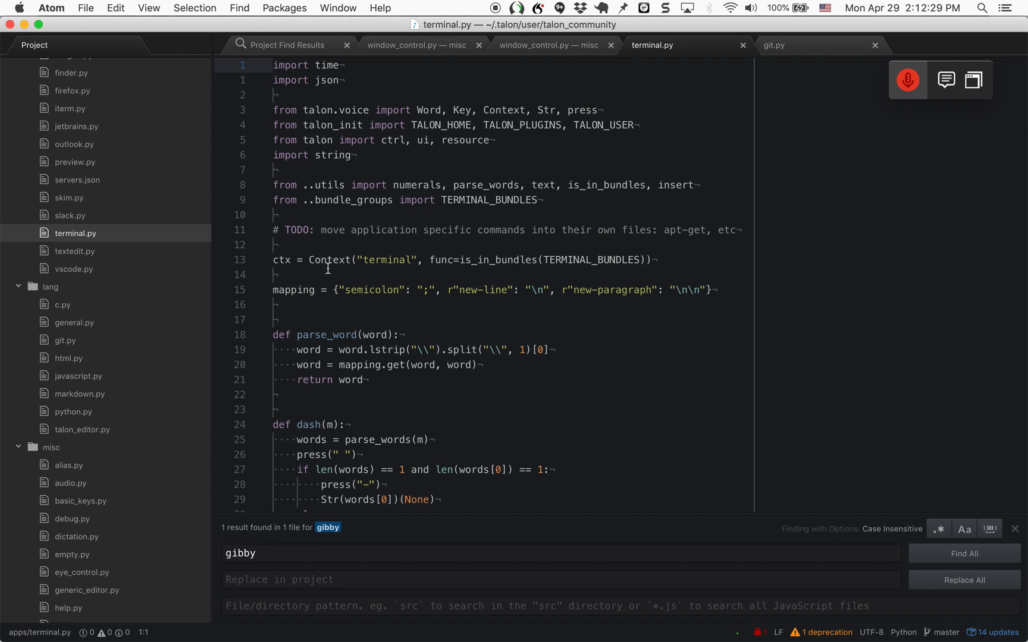
{"action": "double_click", "coordinate": [387, 261]}
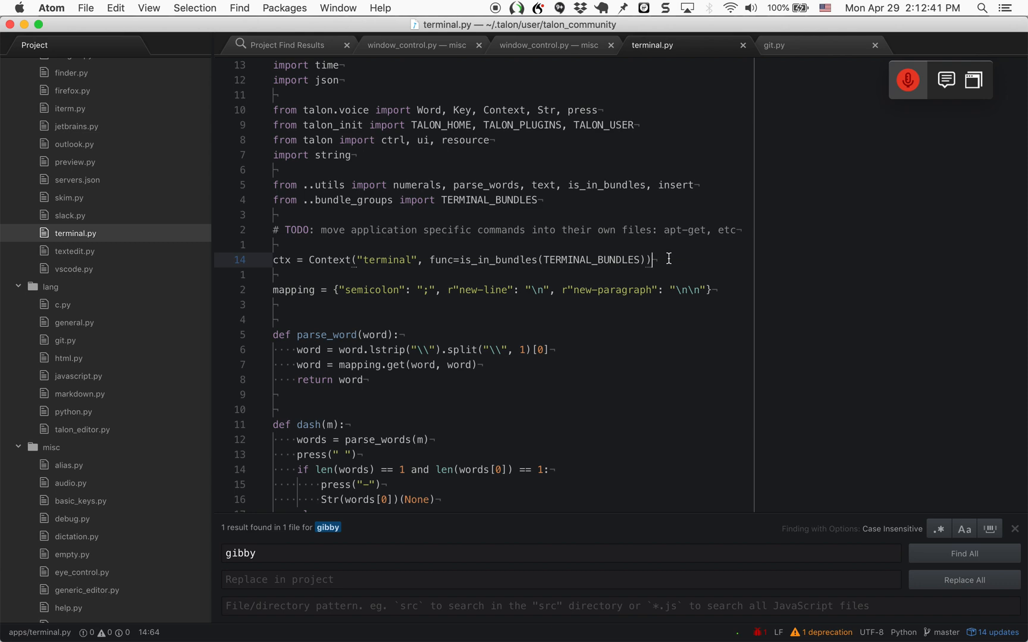
{"action": "mouse_move", "coordinate": [922, 86]}
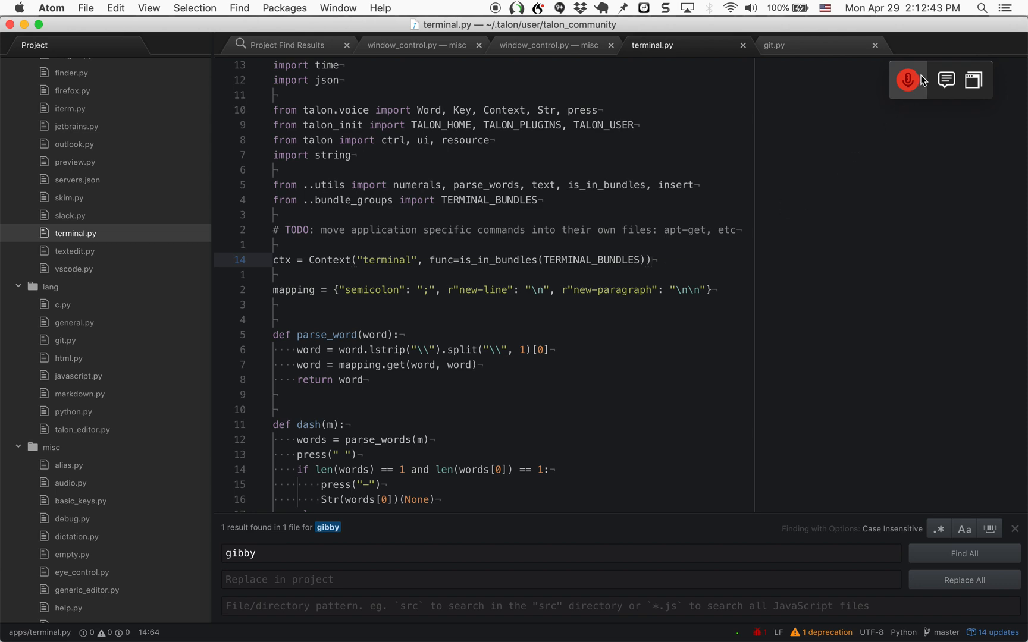
{"action": "type", "text": "sleep"}
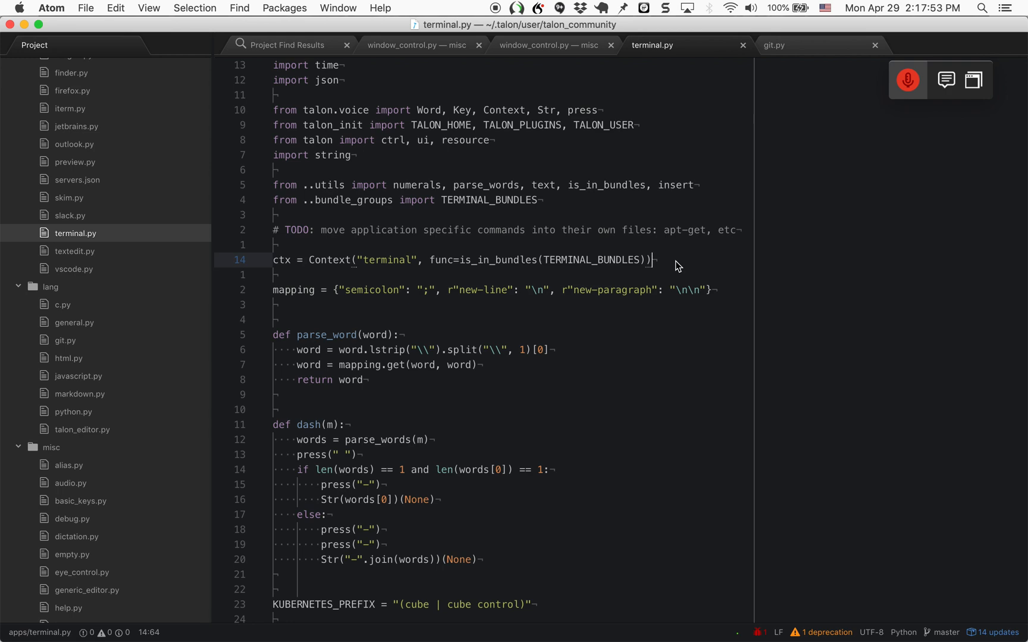
{"action": "mouse_move", "coordinate": [807, 45]}
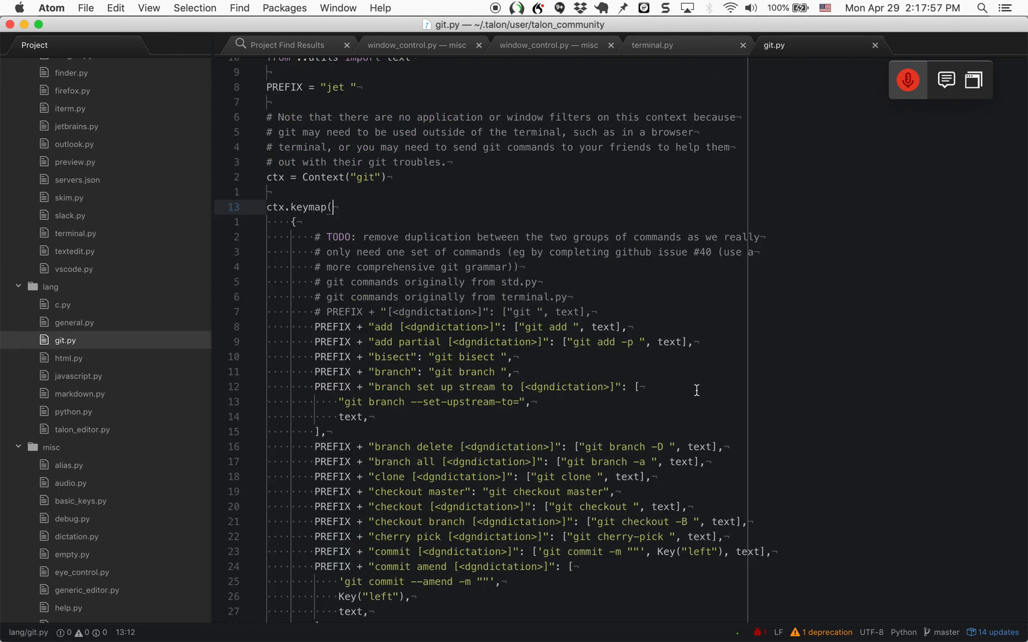
- Scroll through git.py's ctx.keymap of git commands
{"action": "scroll", "scroll_direction": "down", "scroll_amount": 3}
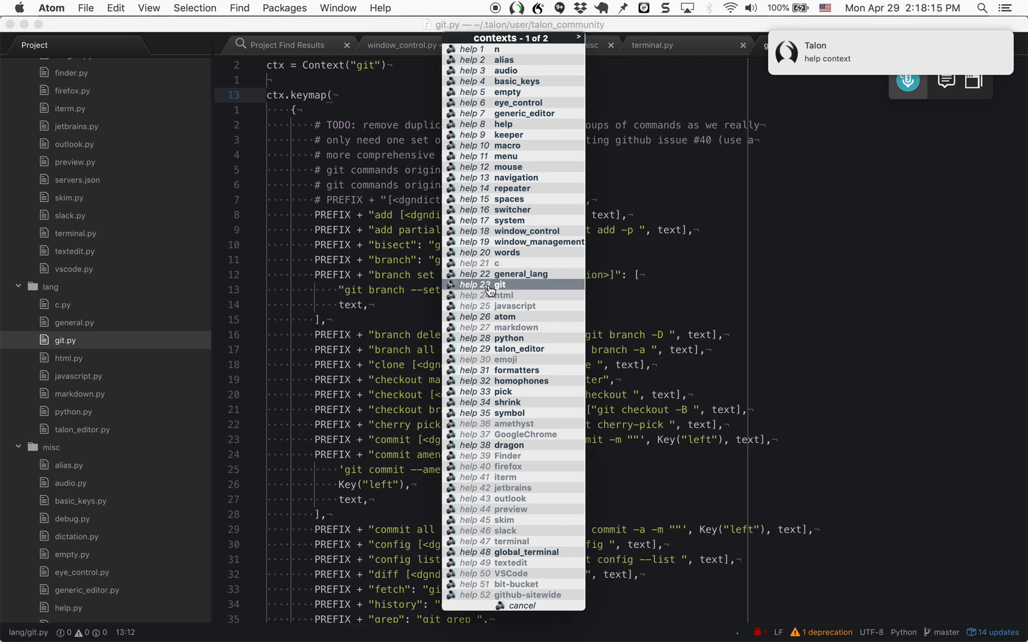
- Choose 'help 23 git' from the help contexts popup to list the git voice commands
{"action": "left_click", "coordinate": [490, 285]}
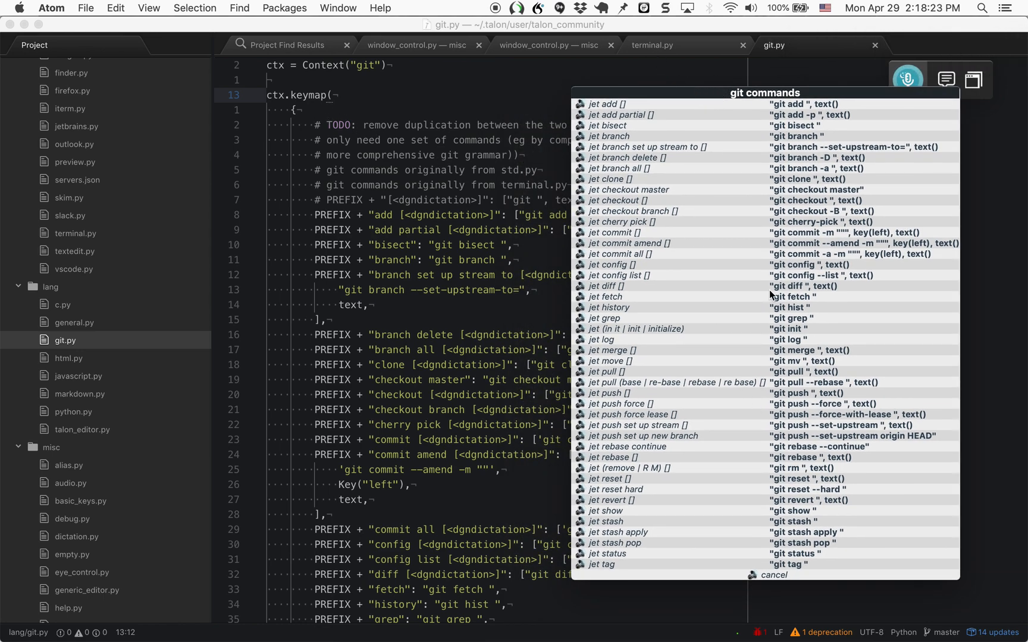
{"action": "mouse_move", "coordinate": [805, 322]}
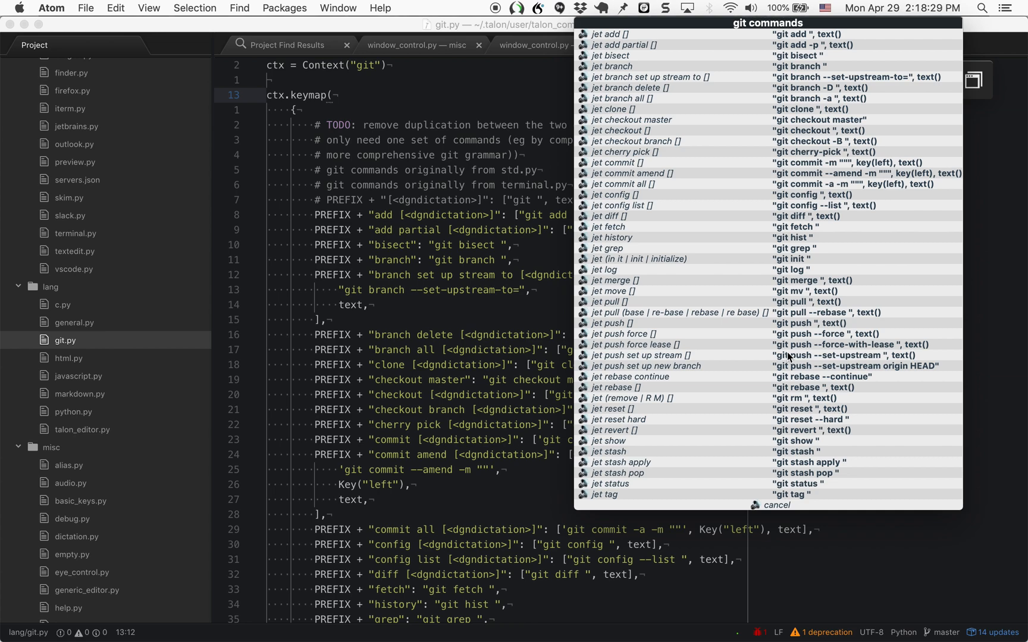
{"action": "mouse_move", "coordinate": [729, 233]}
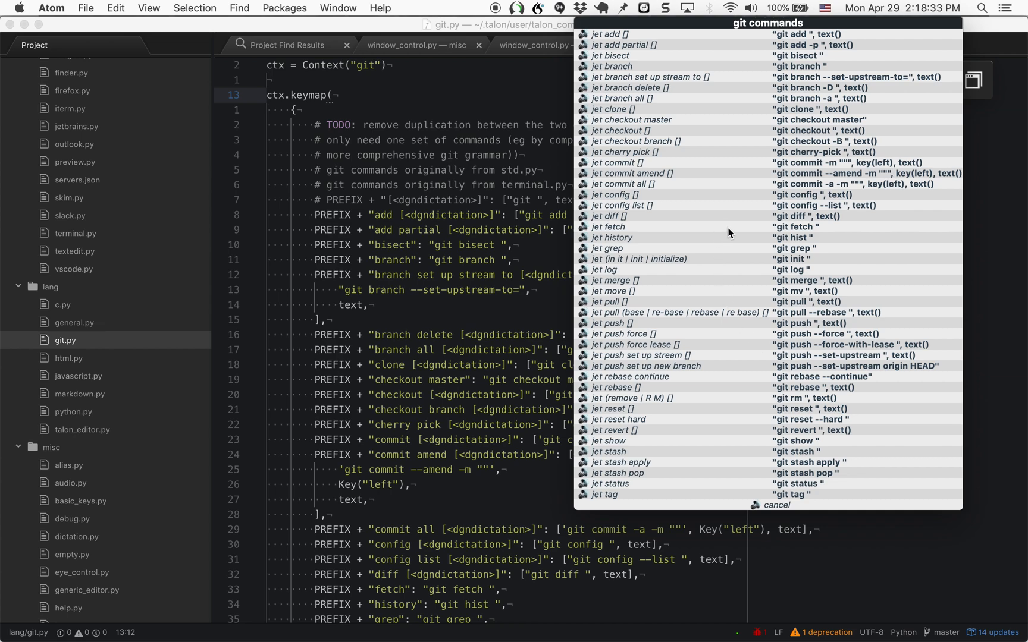